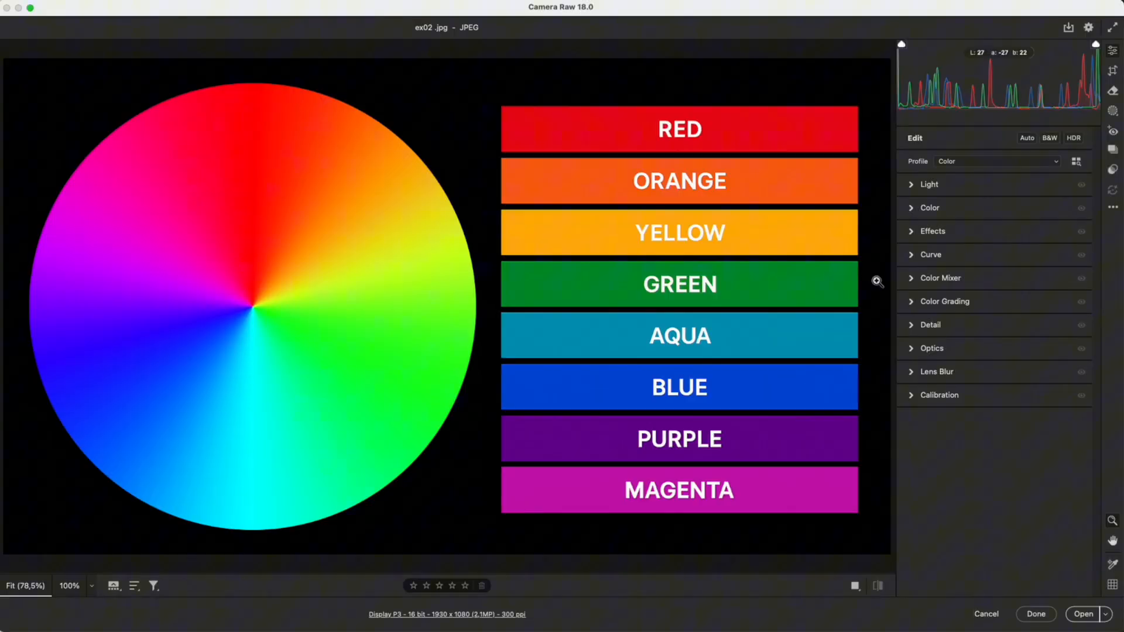
Step: Expand the Color Mixer, view the Hue sliders, then settle on the Saturation sliders
click(939, 278)
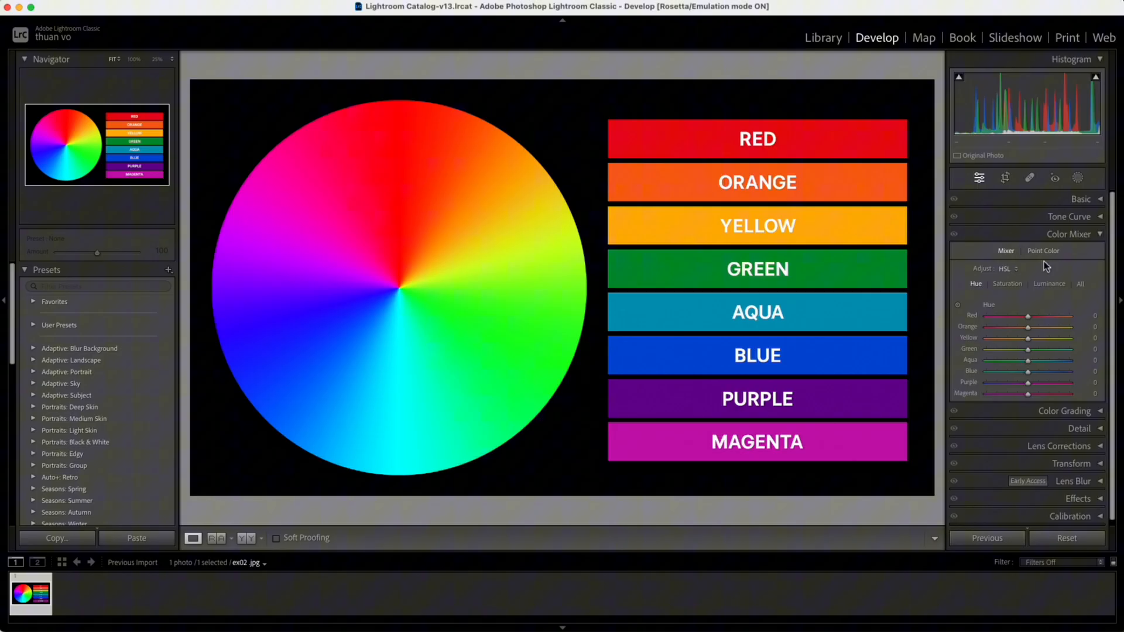
click(1043, 251)
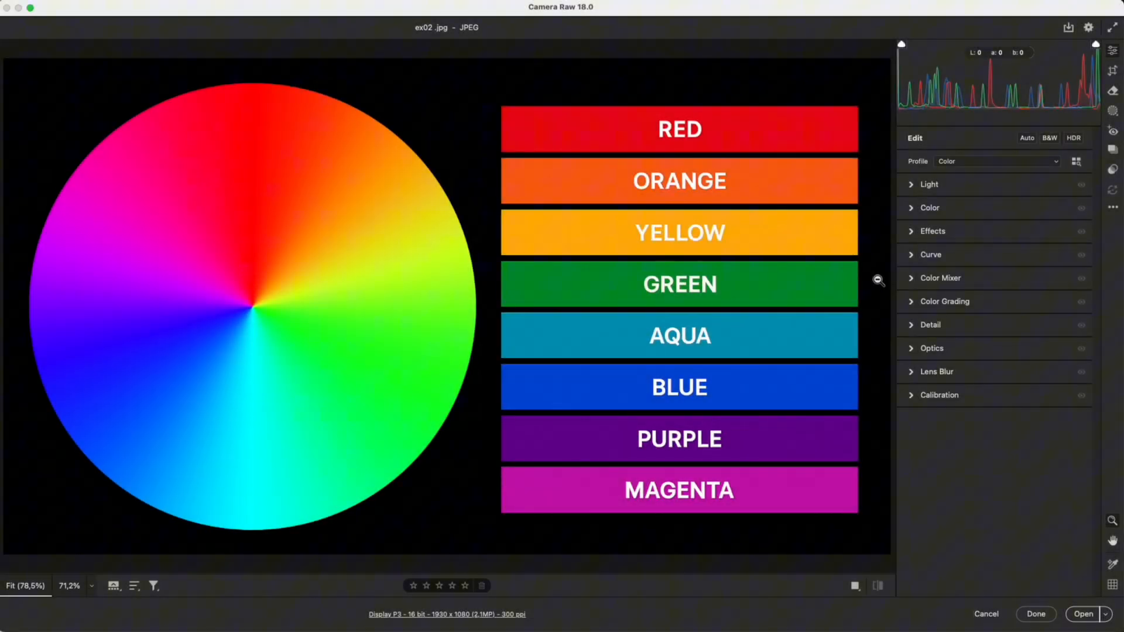
click(939, 278)
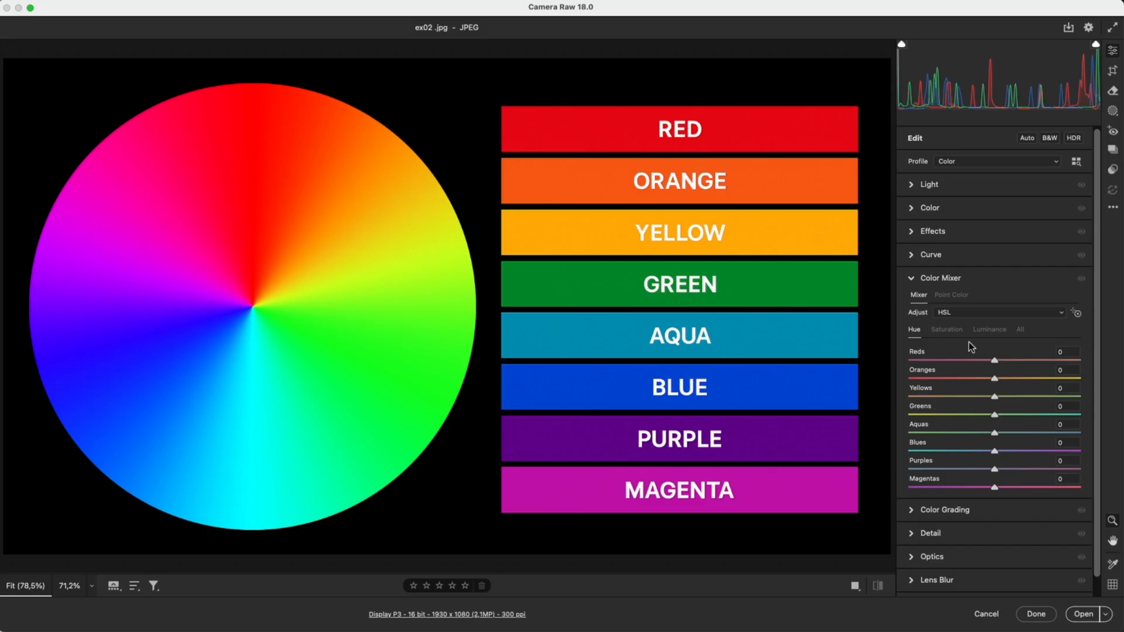
mouse_move(1001, 415)
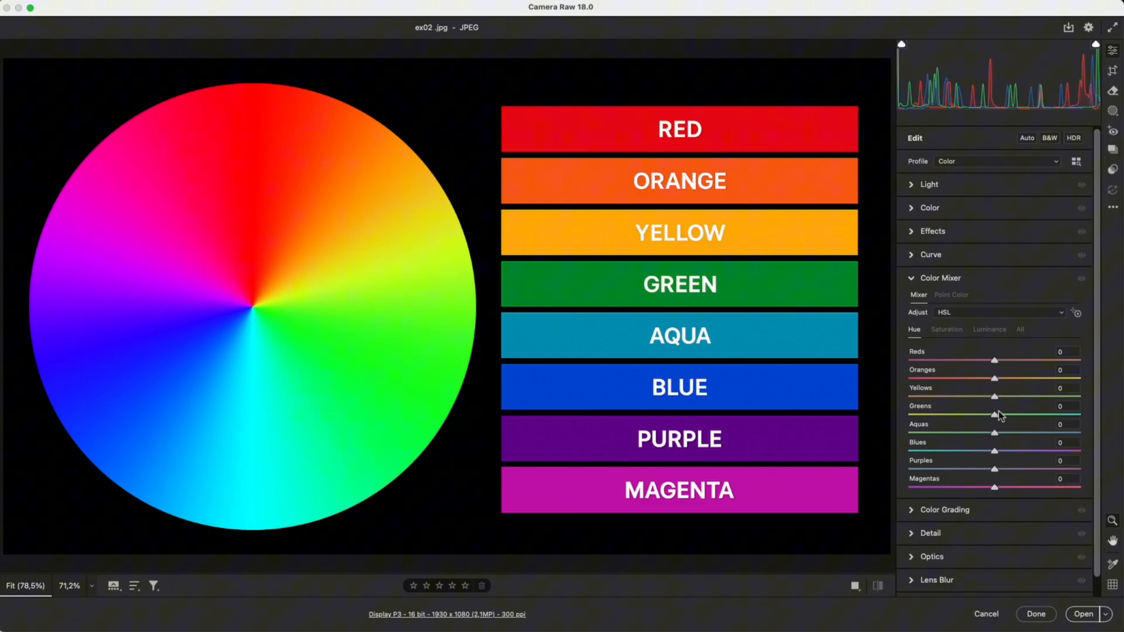
mouse_move(1002, 495)
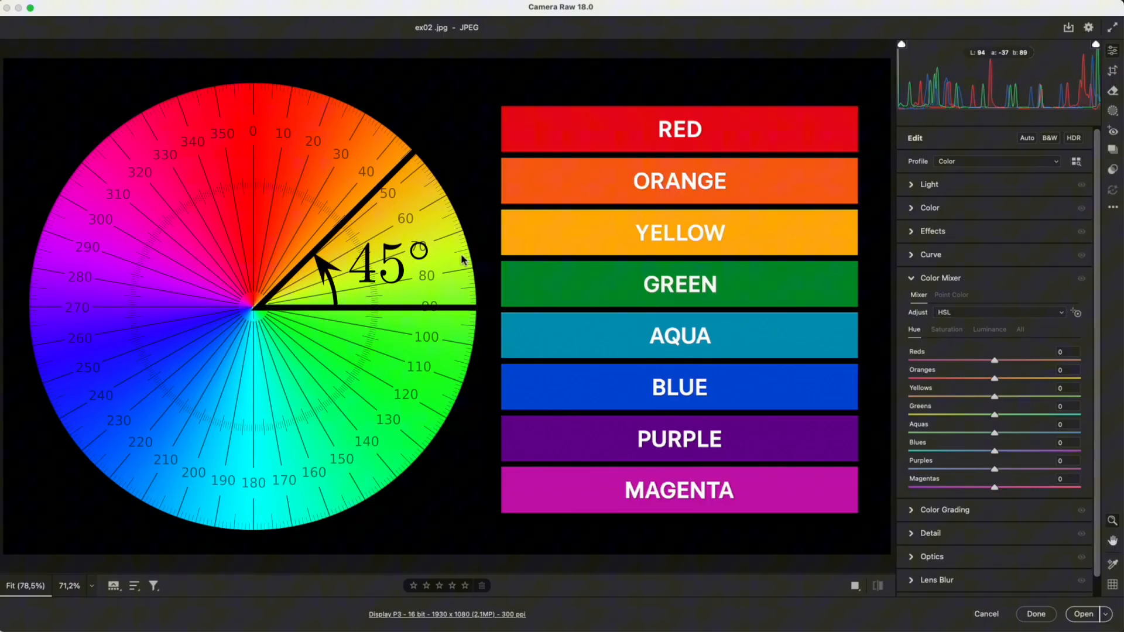
click(946, 329)
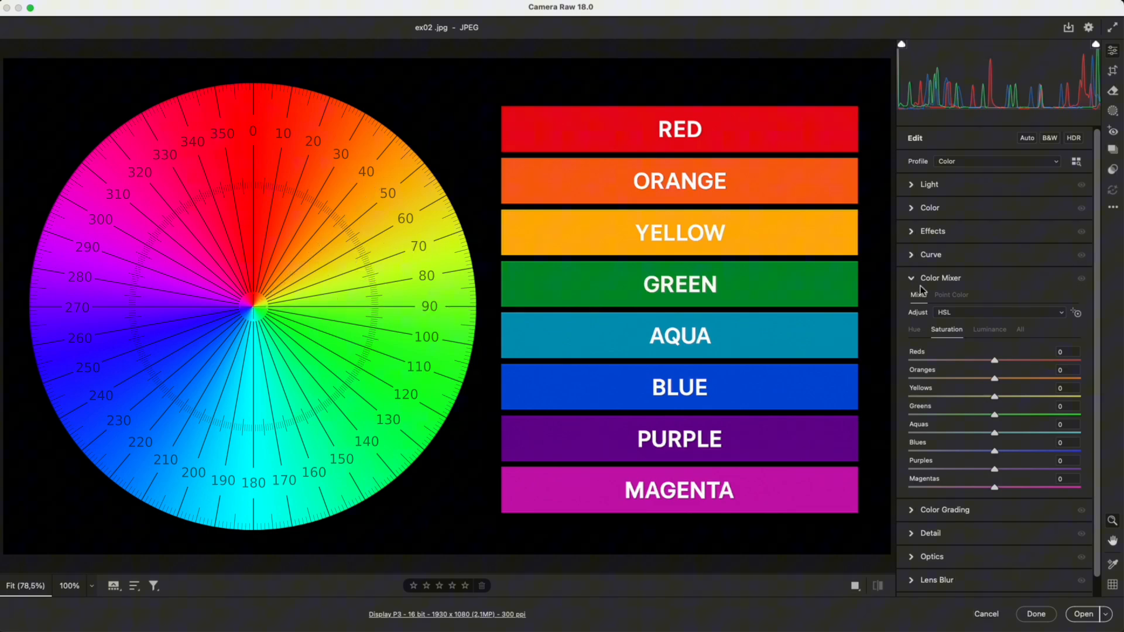
click(914, 329)
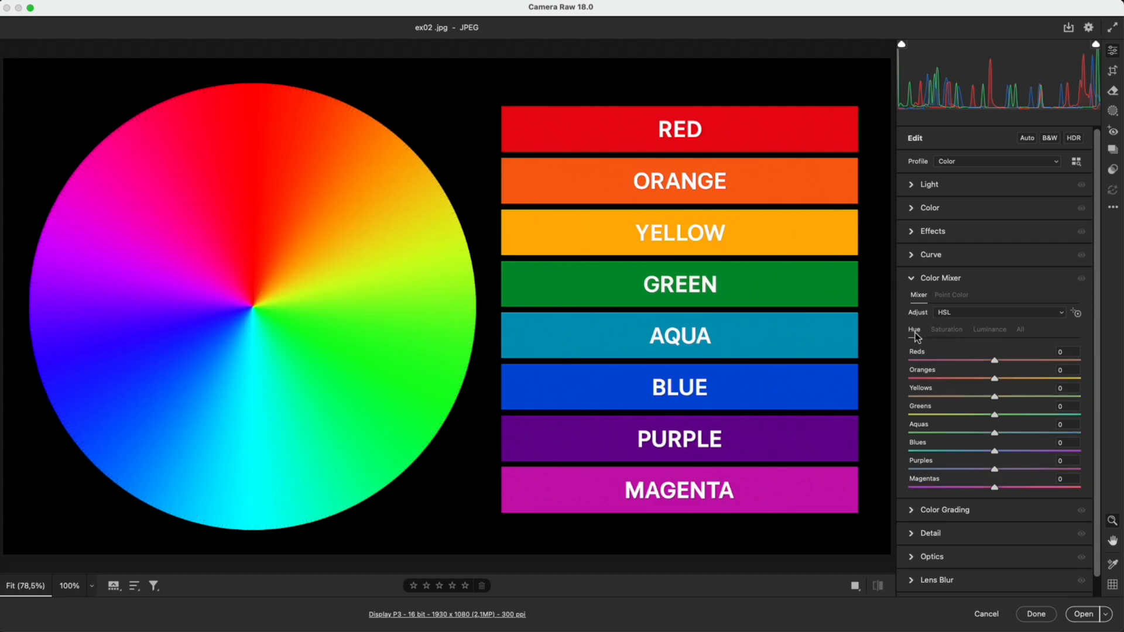
click(946, 329)
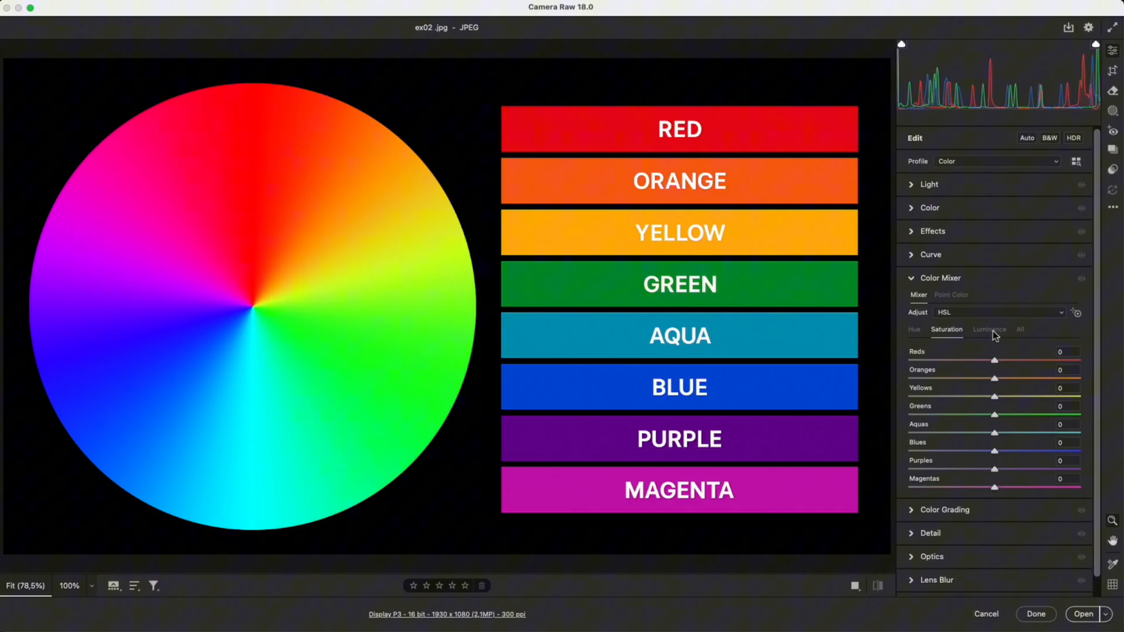
Step: On the Luminance tab, swing Greens between +100 and -100, then return it to 0
click(990, 329)
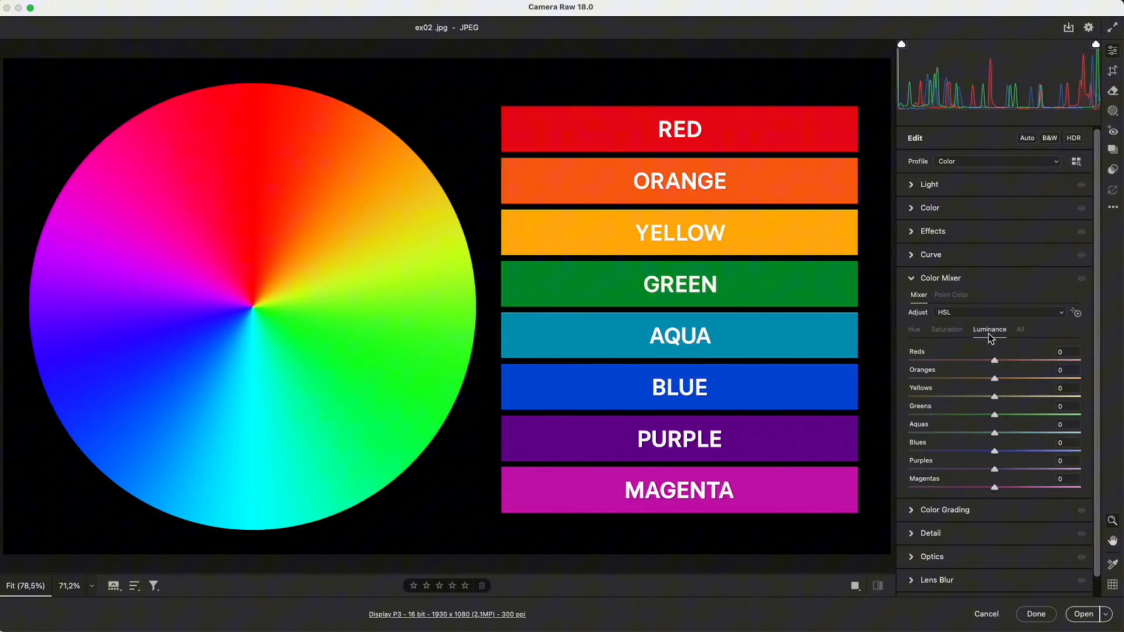
drag(994, 416, 1082, 416)
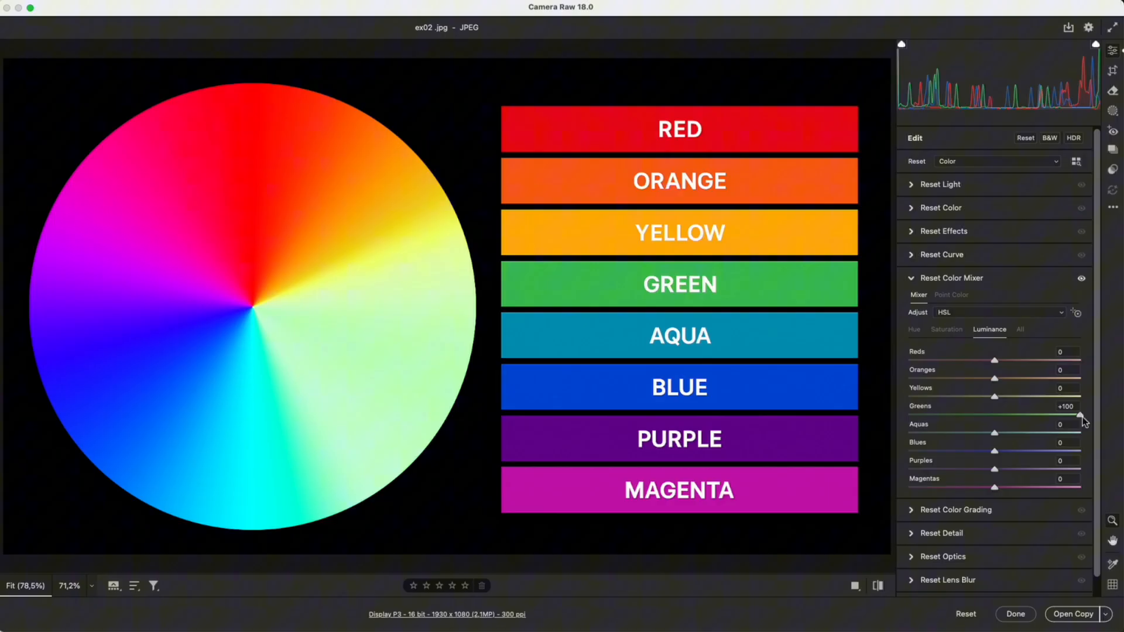
drag(1081, 417, 985, 416)
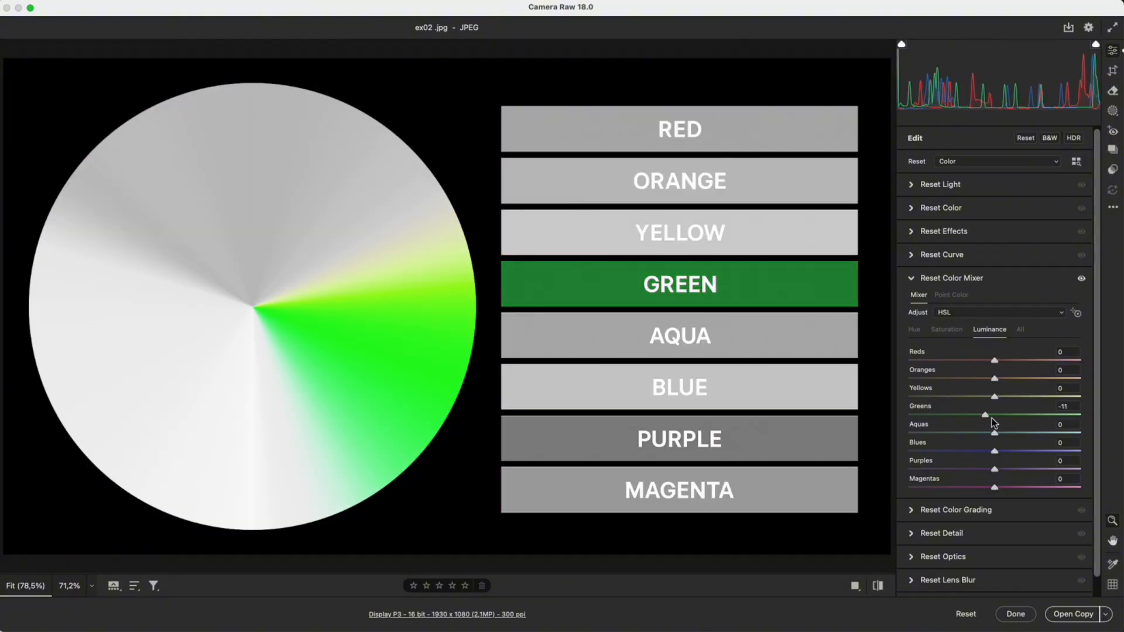
drag(984, 415, 1076, 416)
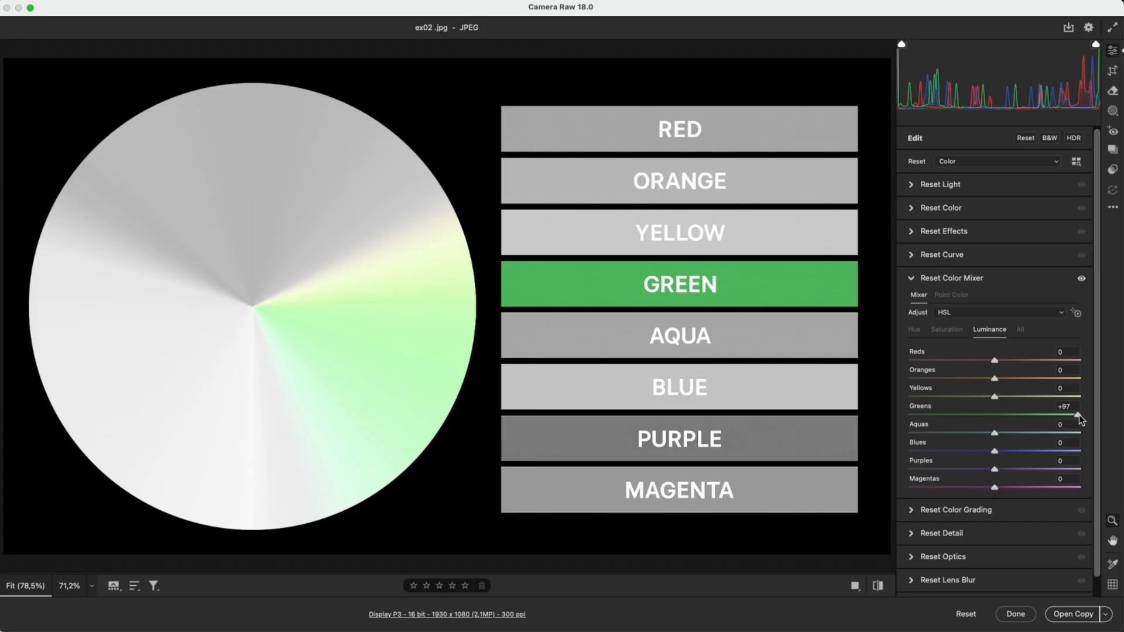
drag(1079, 418, 910, 417)
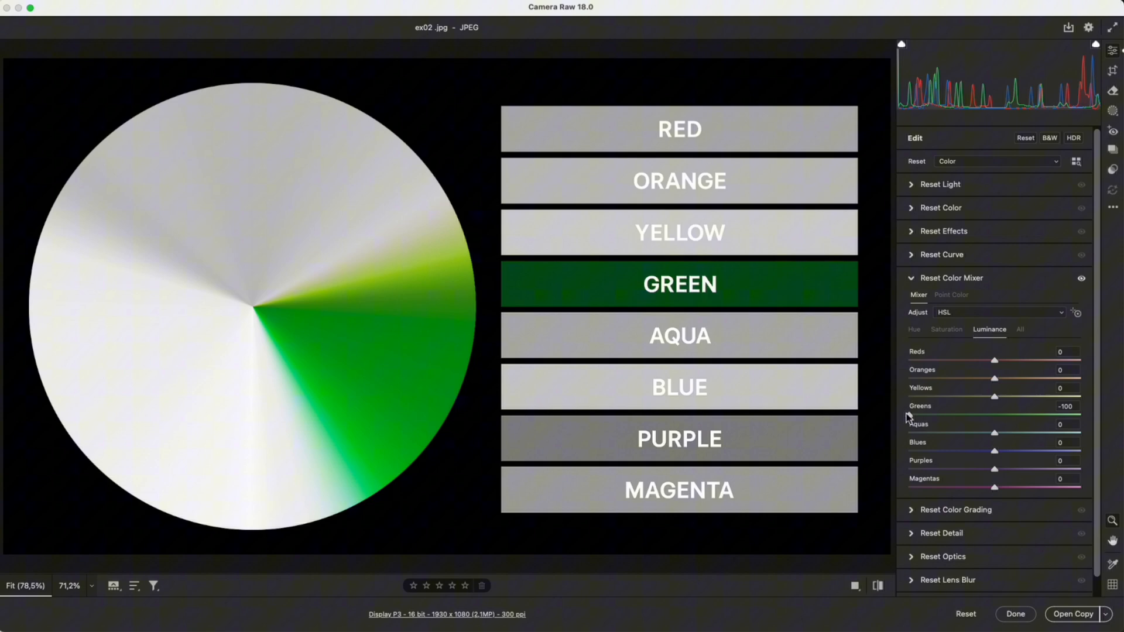
drag(1014, 416, 1081, 416)
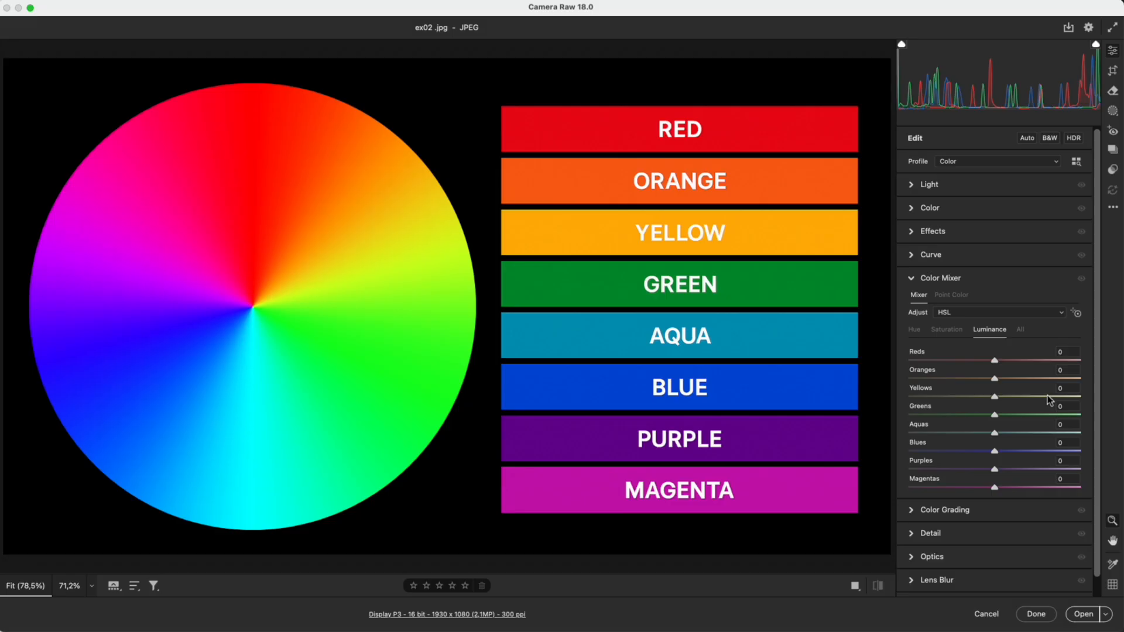
Step: On the Saturation tab, sweep Blues from -100 to +100, then settle around -2
click(947, 329)
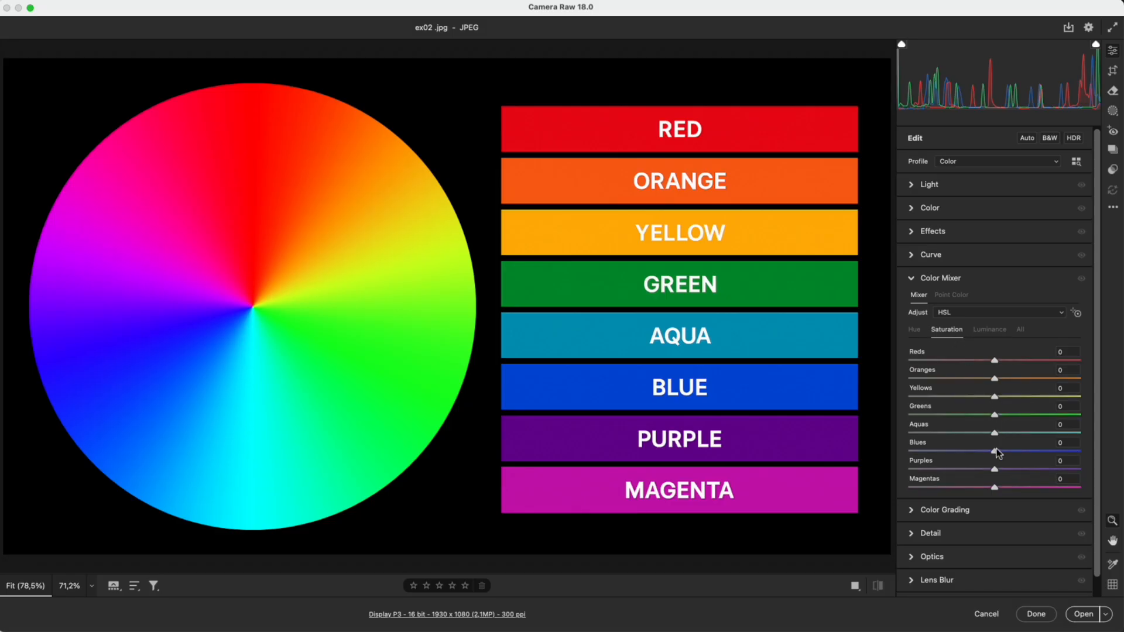
drag(994, 452, 909, 451)
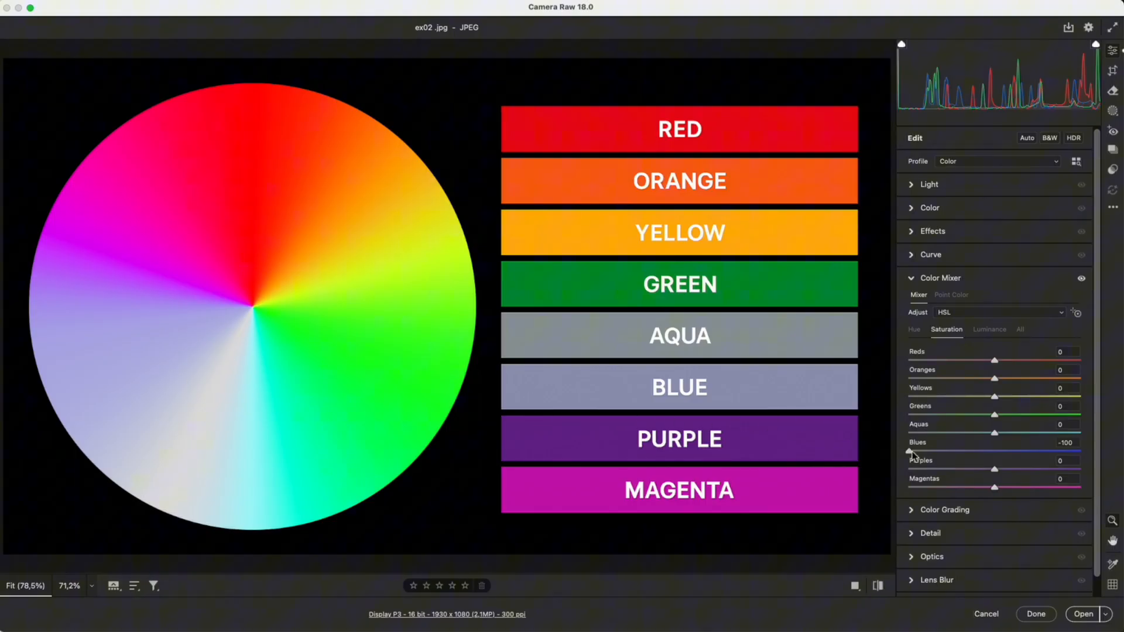
drag(910, 452, 1081, 451)
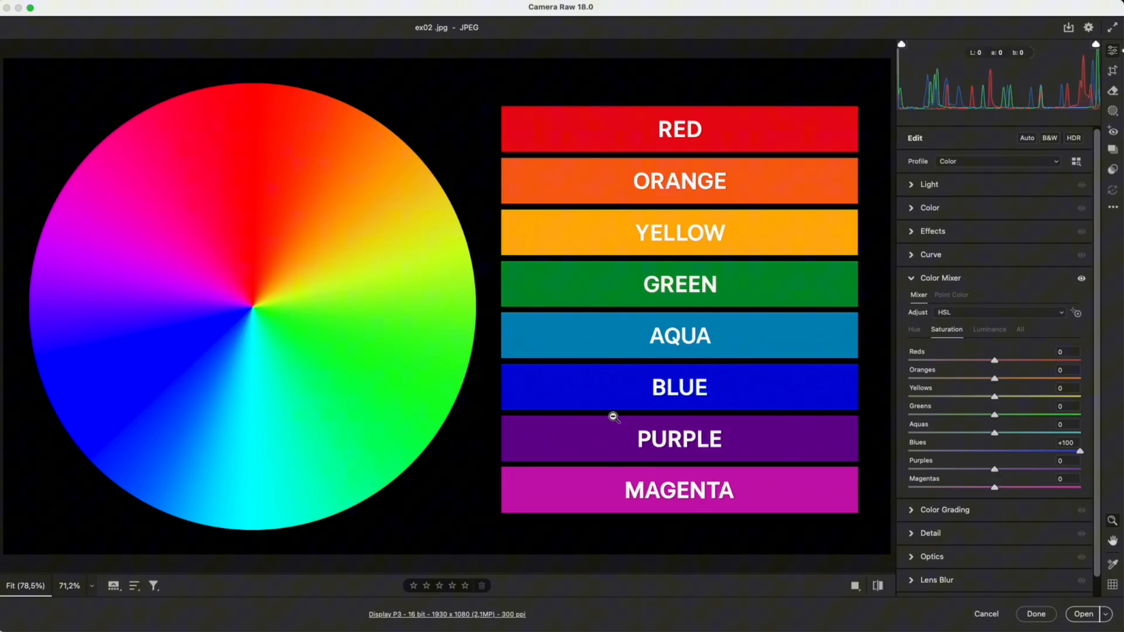
drag(1081, 452, 938, 451)
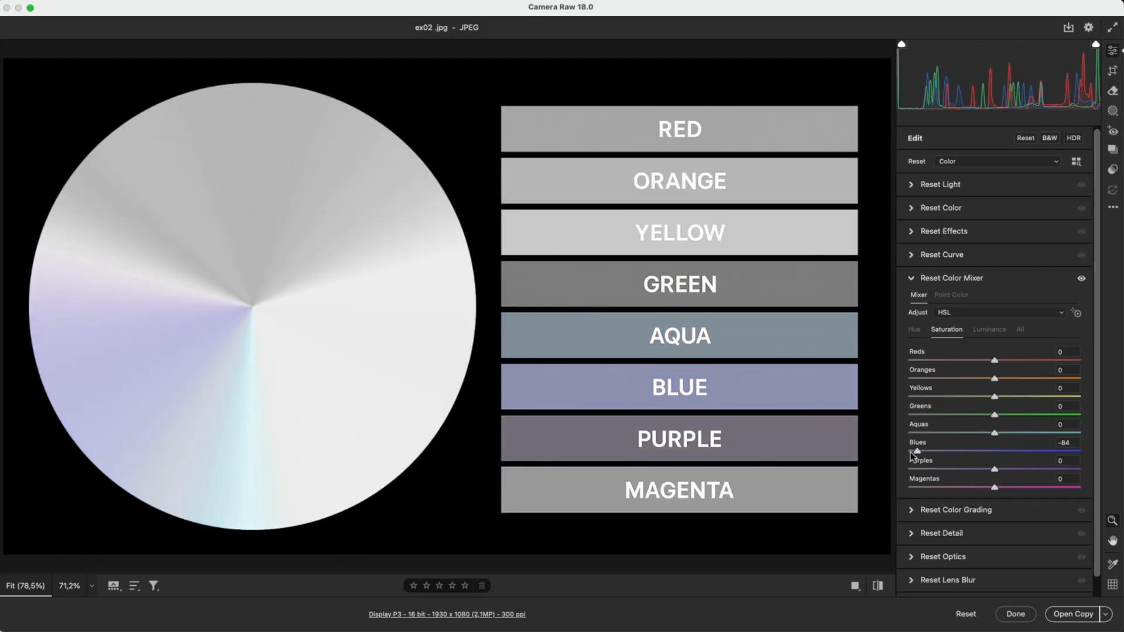
drag(936, 451, 962, 451)
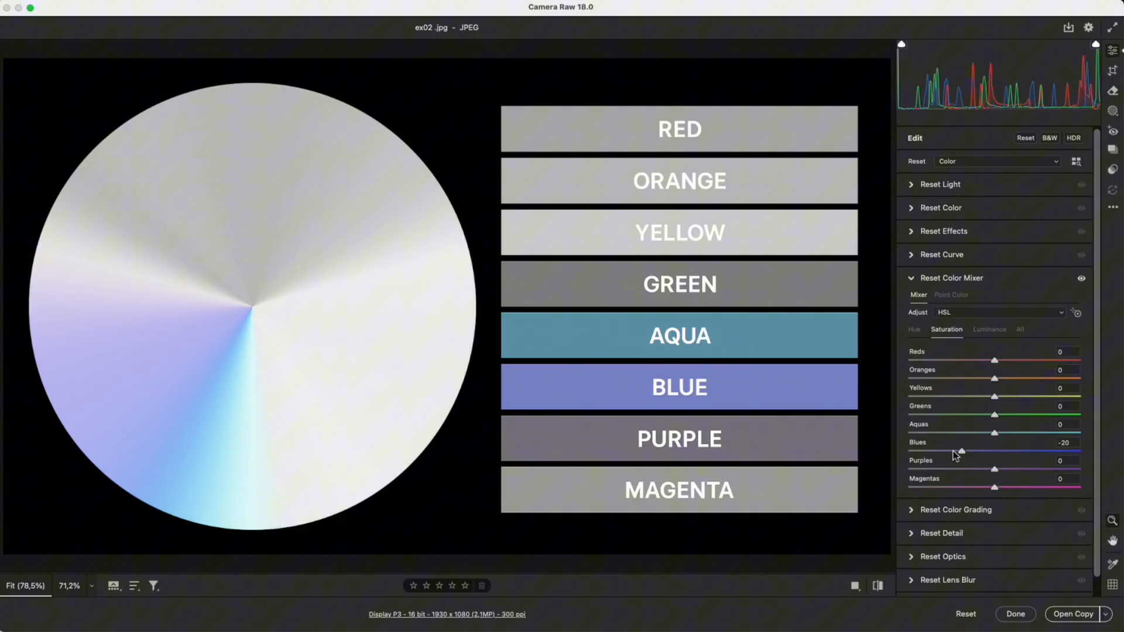
drag(962, 452, 996, 453)
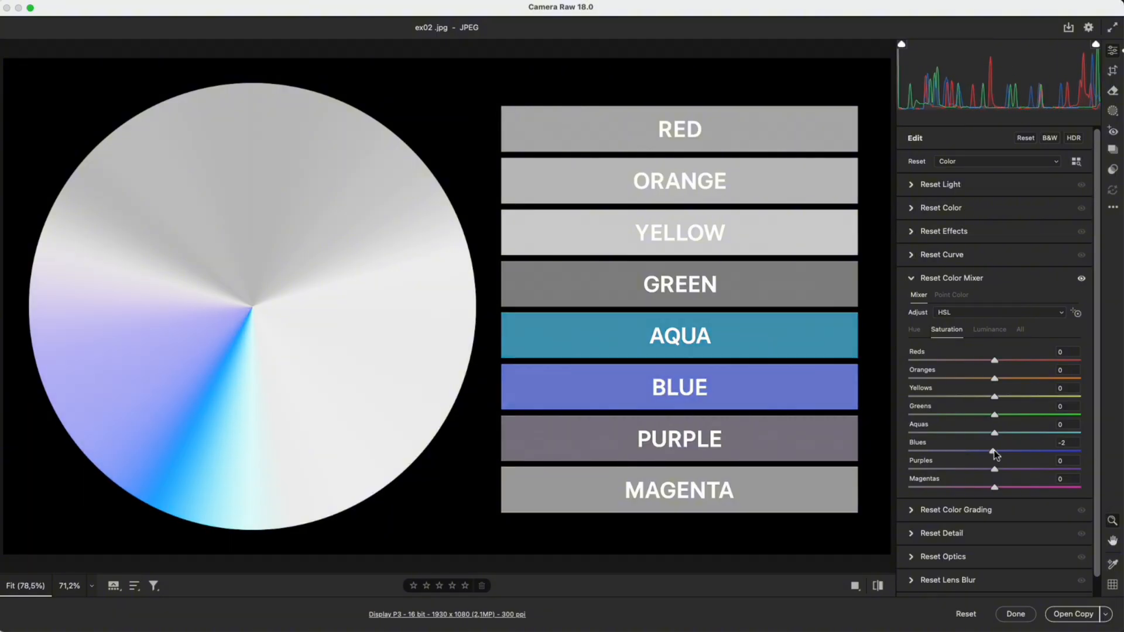
click(914, 329)
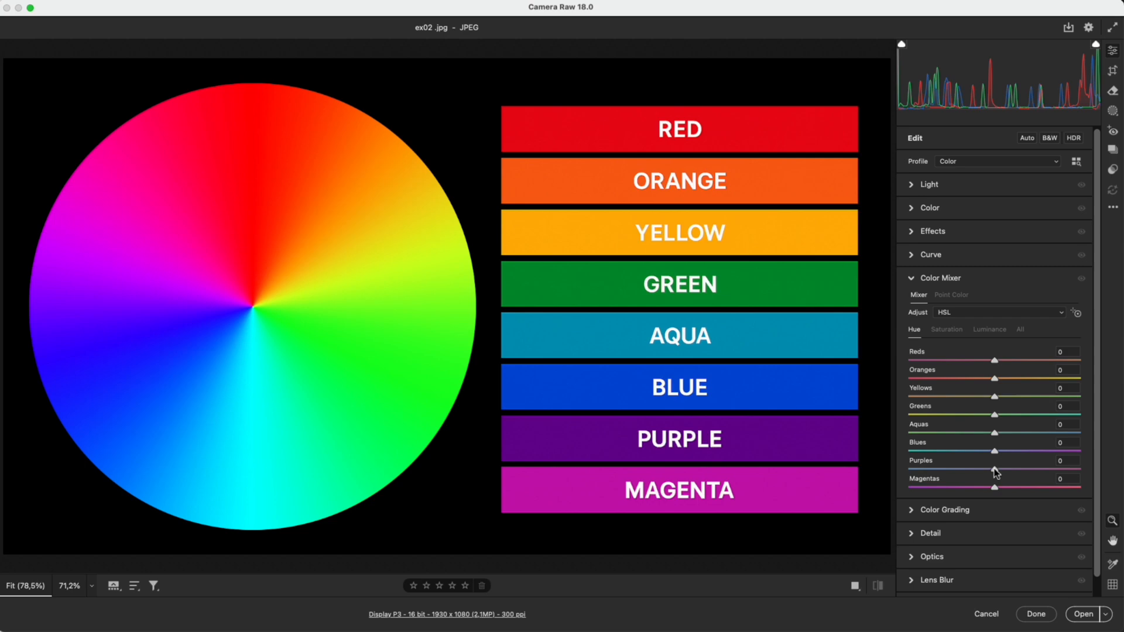
drag(1014, 451, 993, 451)
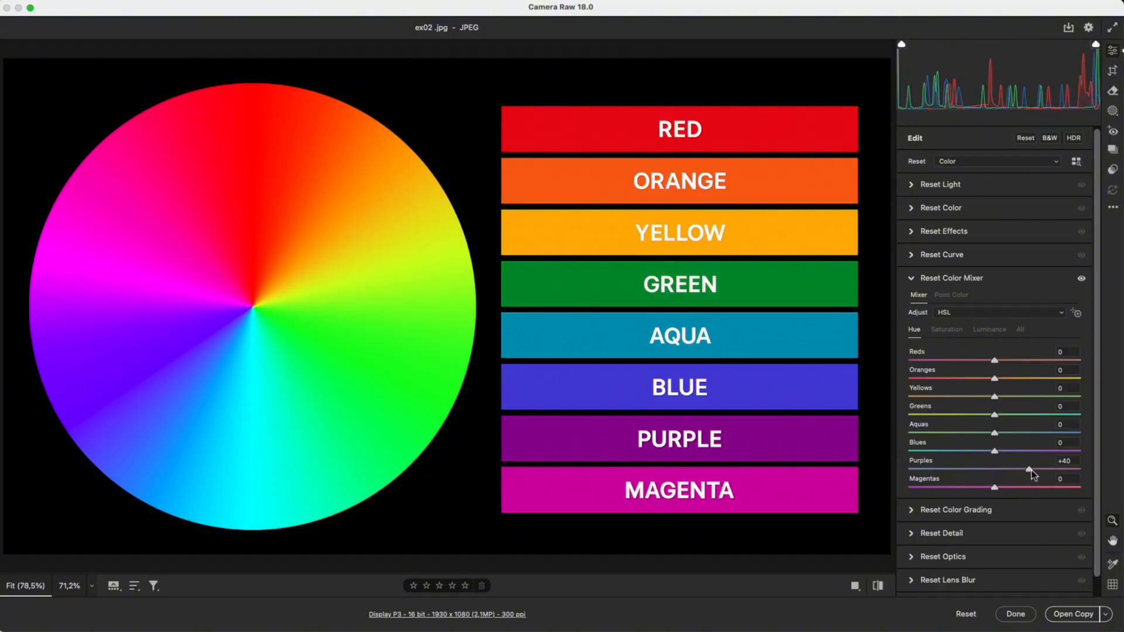
drag(1031, 470, 931, 470)
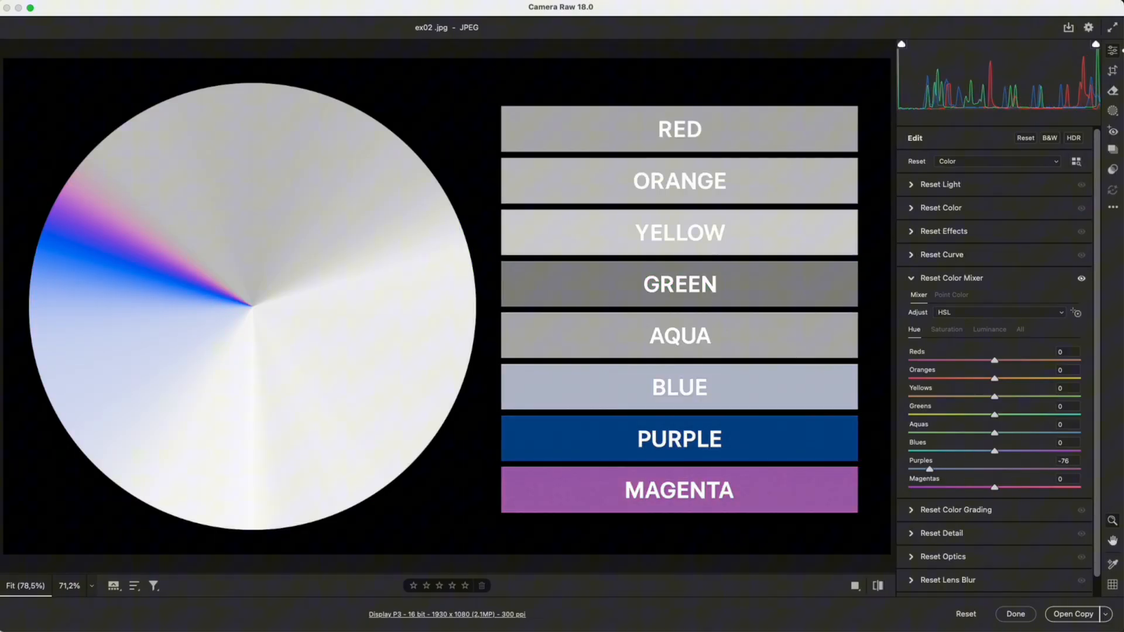
drag(930, 470, 1065, 470)
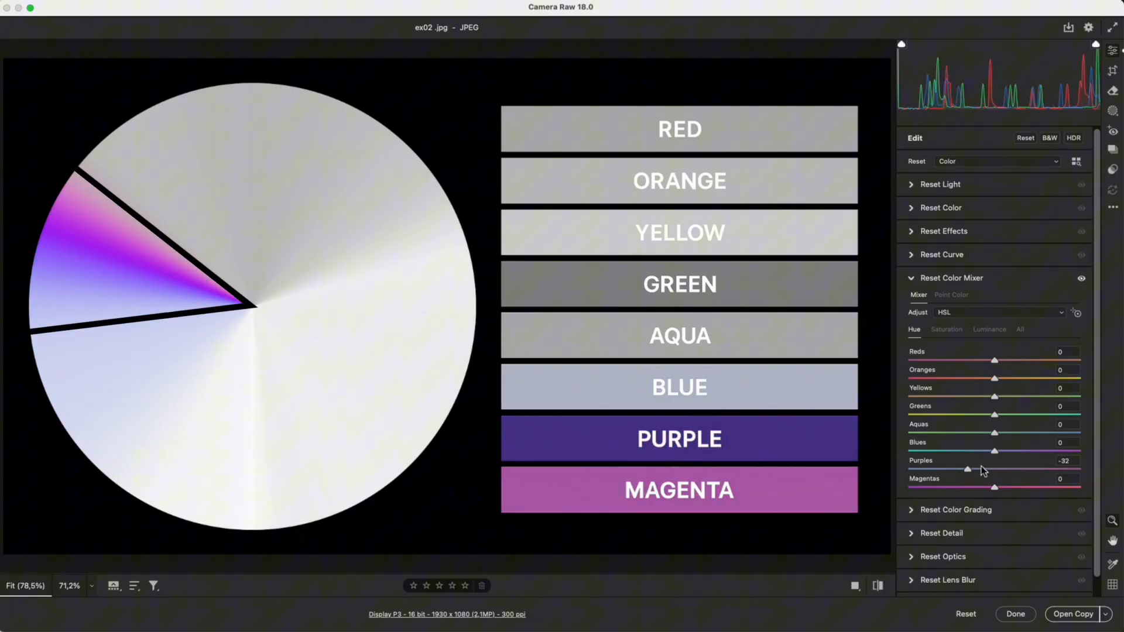
drag(968, 469, 1032, 470)
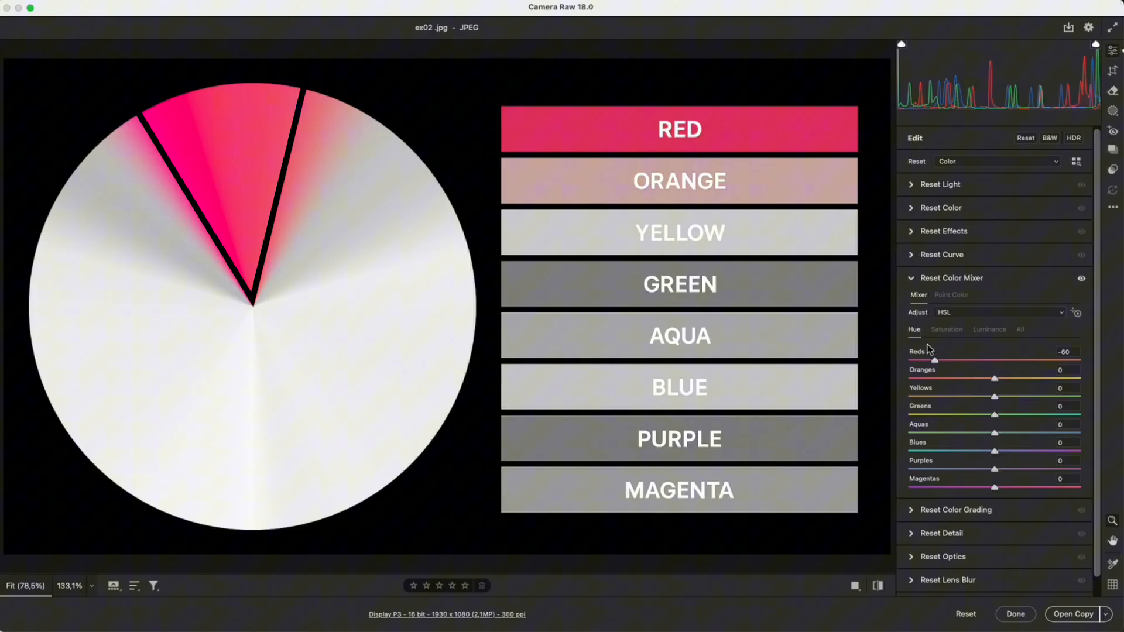
drag(935, 360, 910, 361)
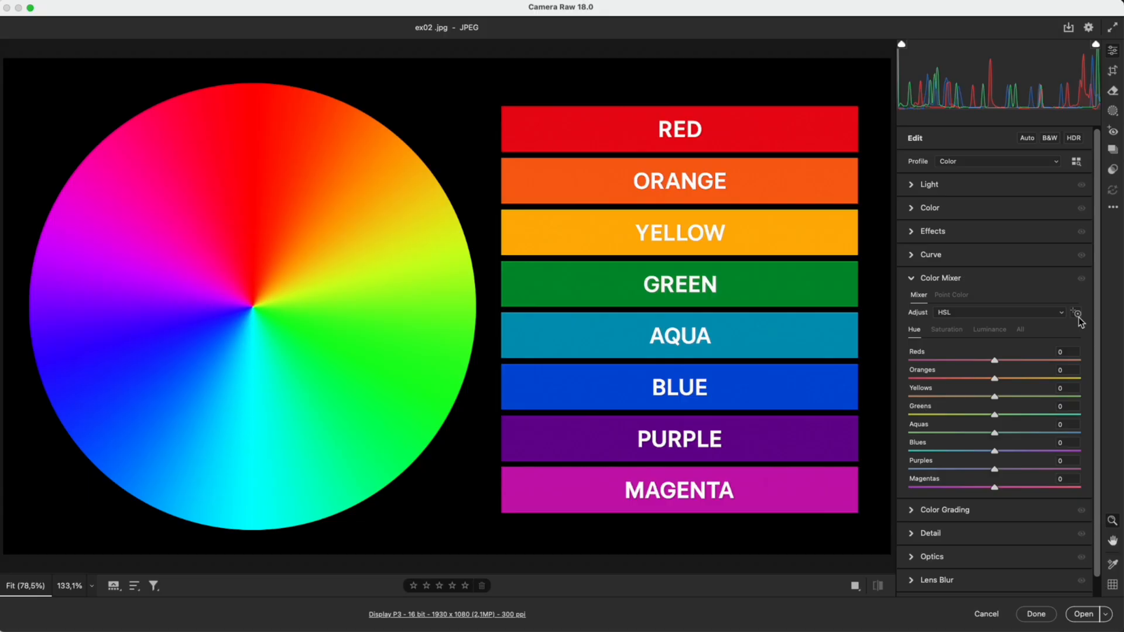
Step: With the Targeted Adjustment tool, shift reds toward yellow, saturate blues and aquas, darken greens
click(1077, 313)
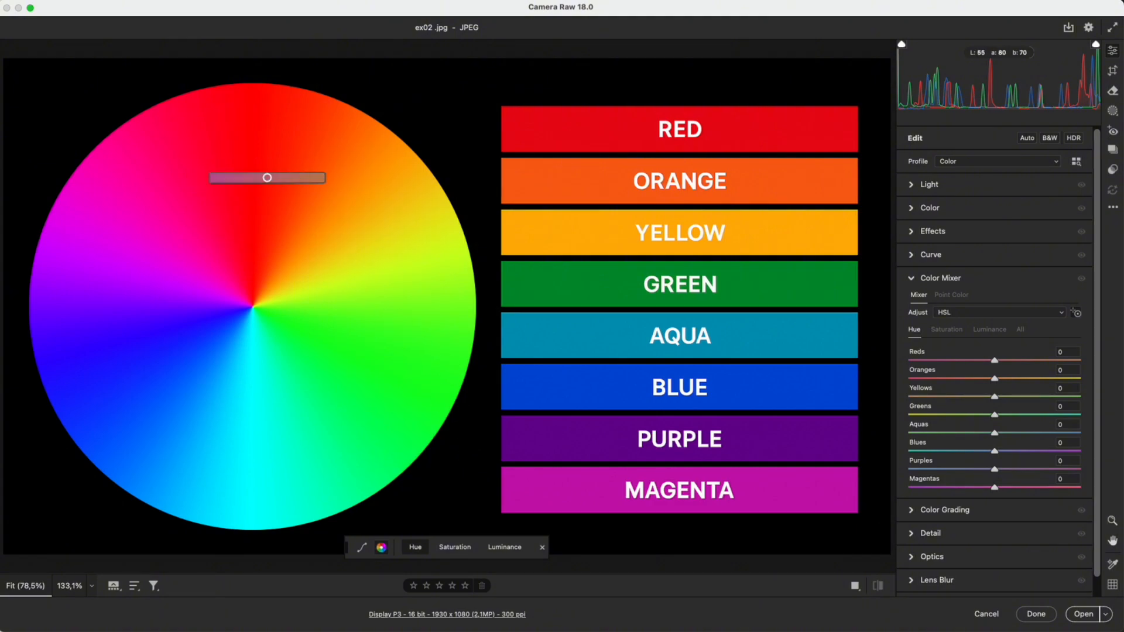
drag(267, 178, 215, 179)
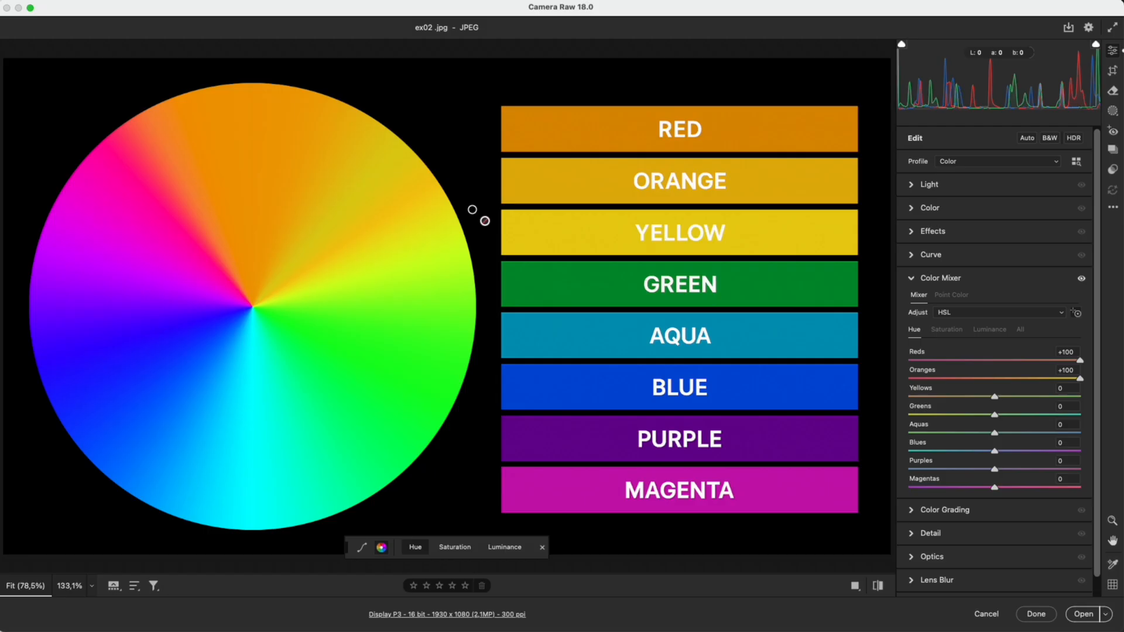
click(454, 547)
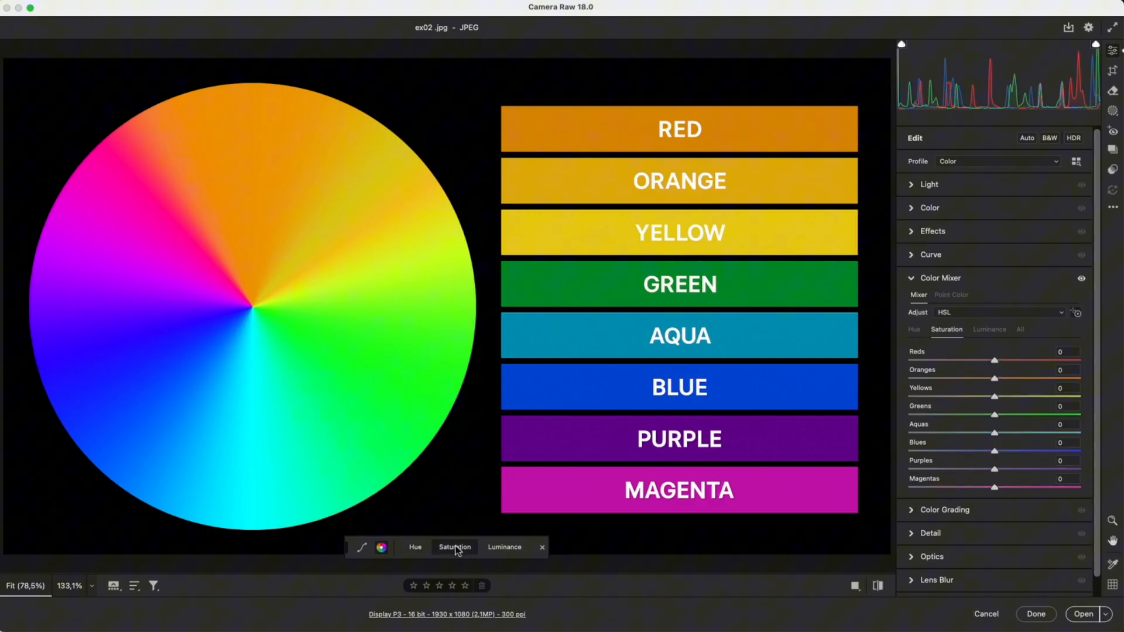
drag(1013, 451, 908, 451)
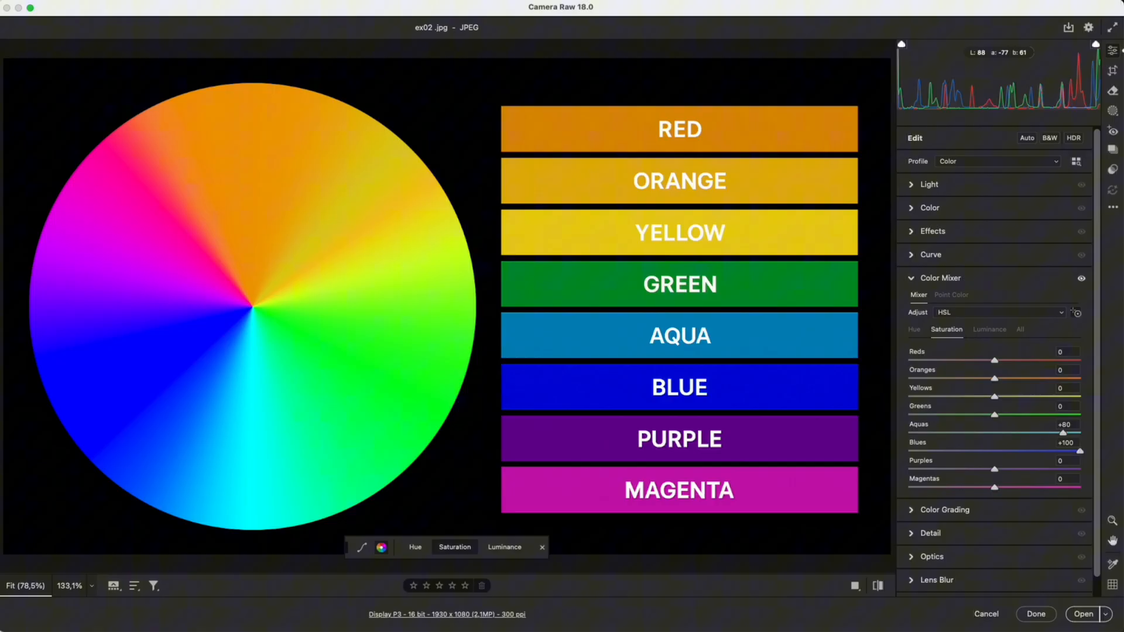
drag(1068, 433, 1081, 432)
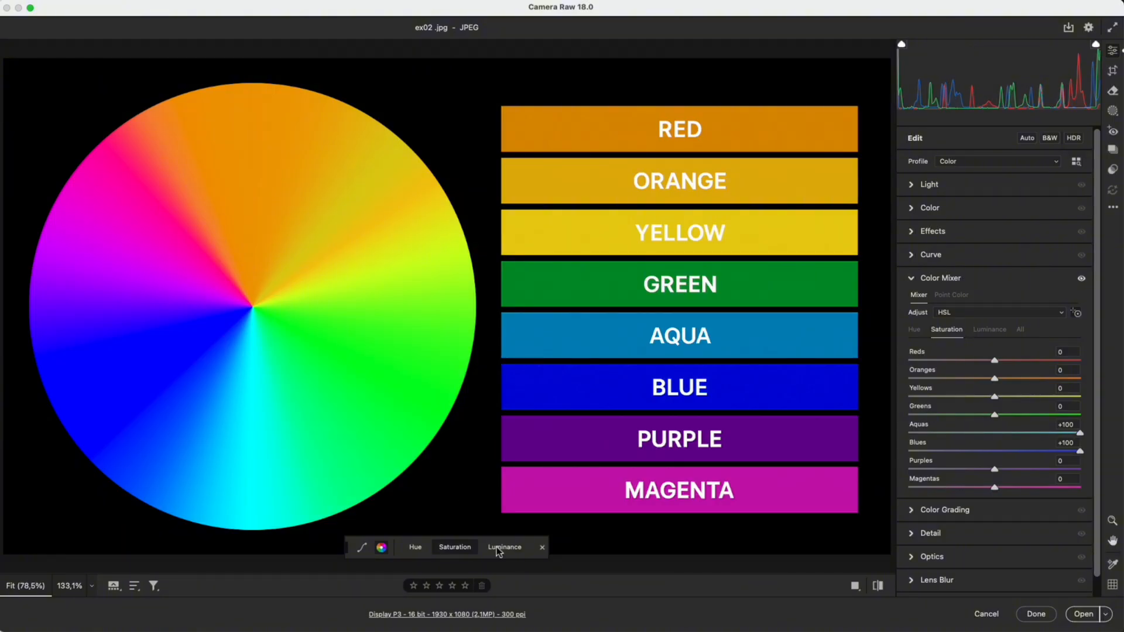
click(504, 547)
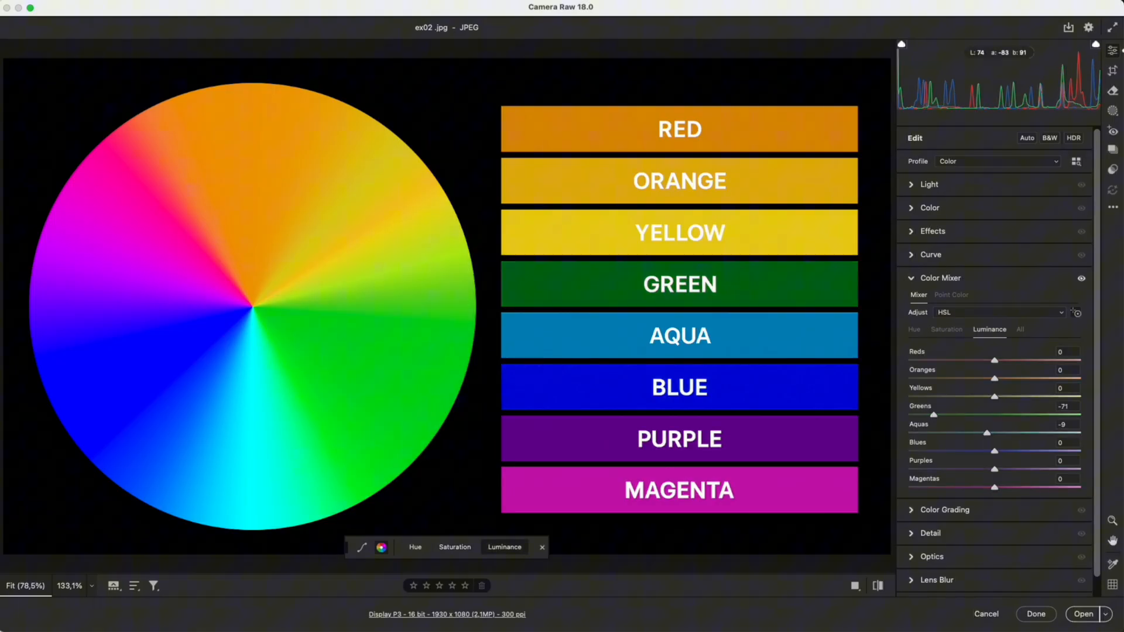
drag(933, 417, 1080, 416)
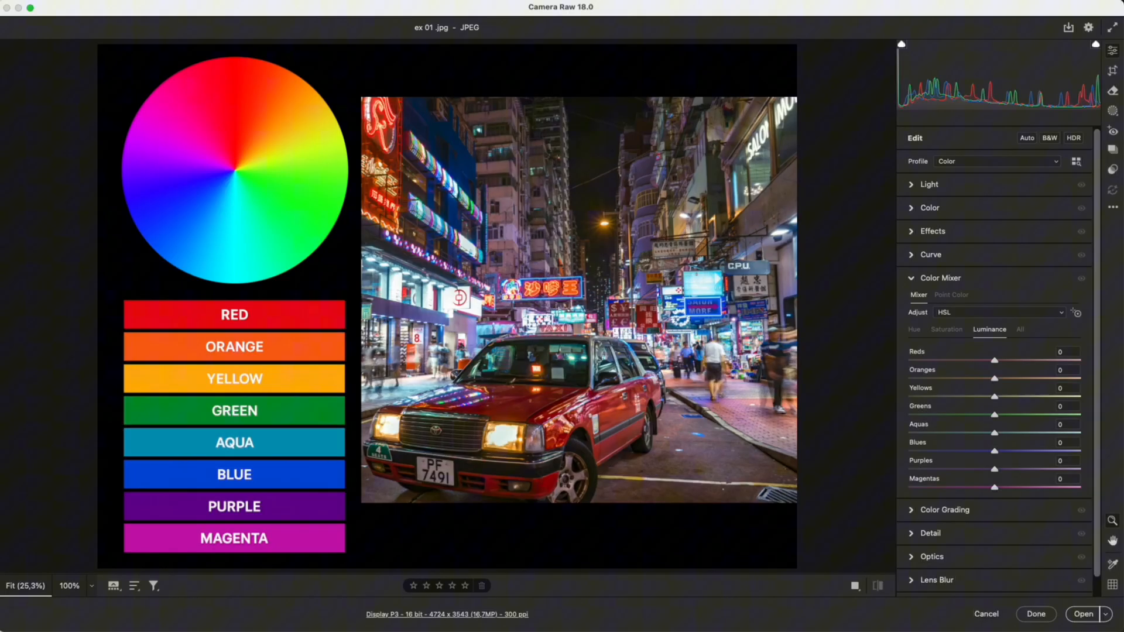
mouse_move(686, 403)
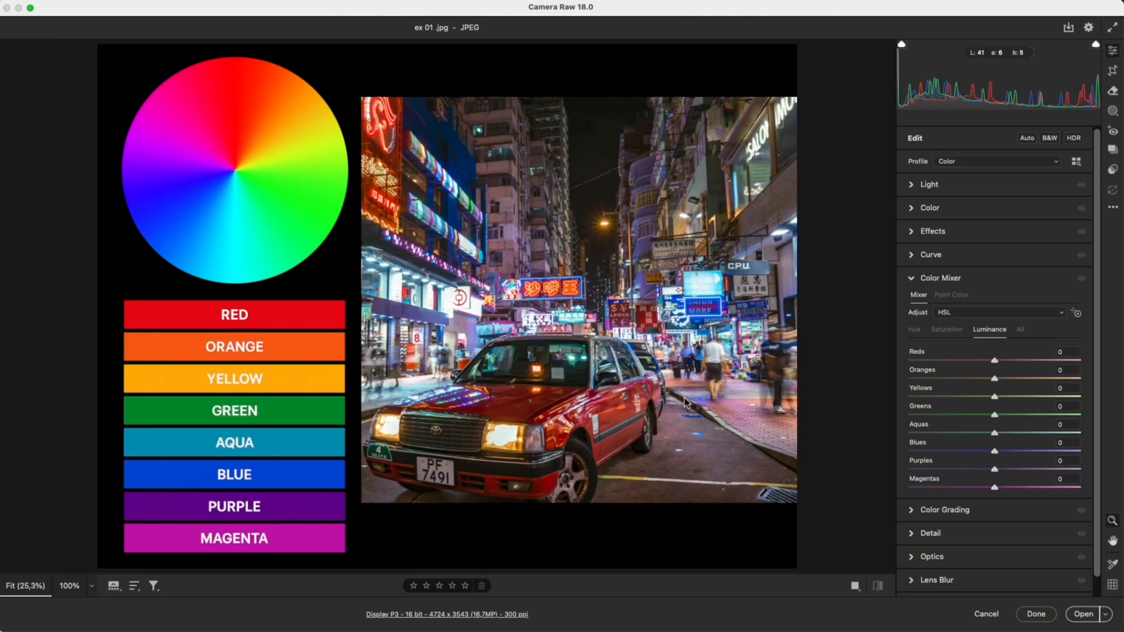
Step: Set Reds Hue to +100 and Yellows Hue to -53 so the taxi turns orange
click(946, 330)
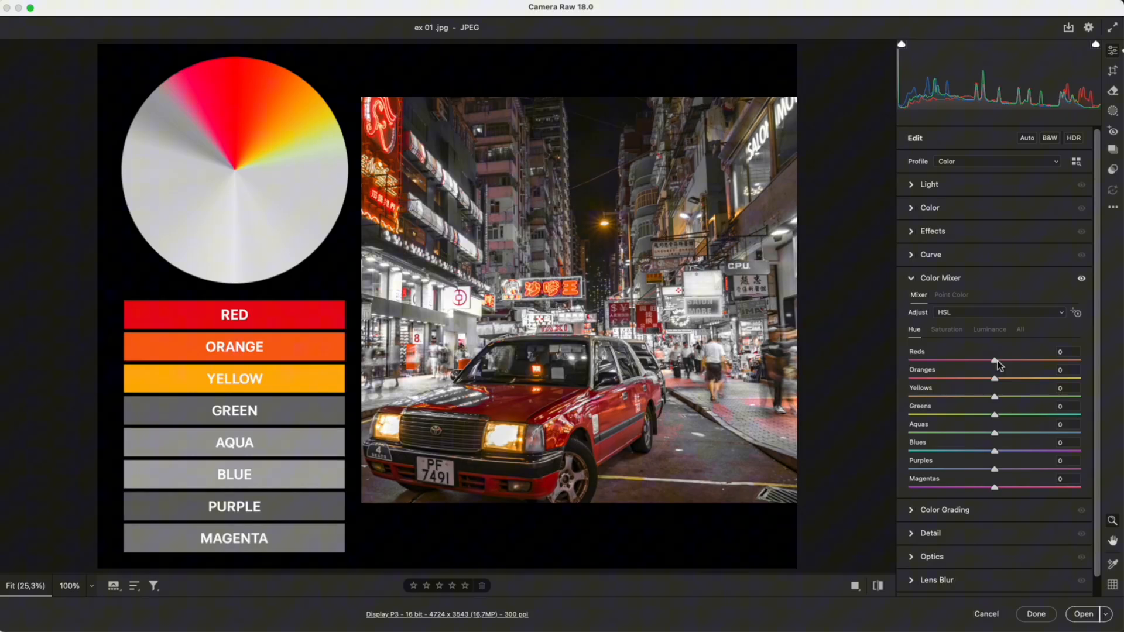
drag(995, 360, 1076, 360)
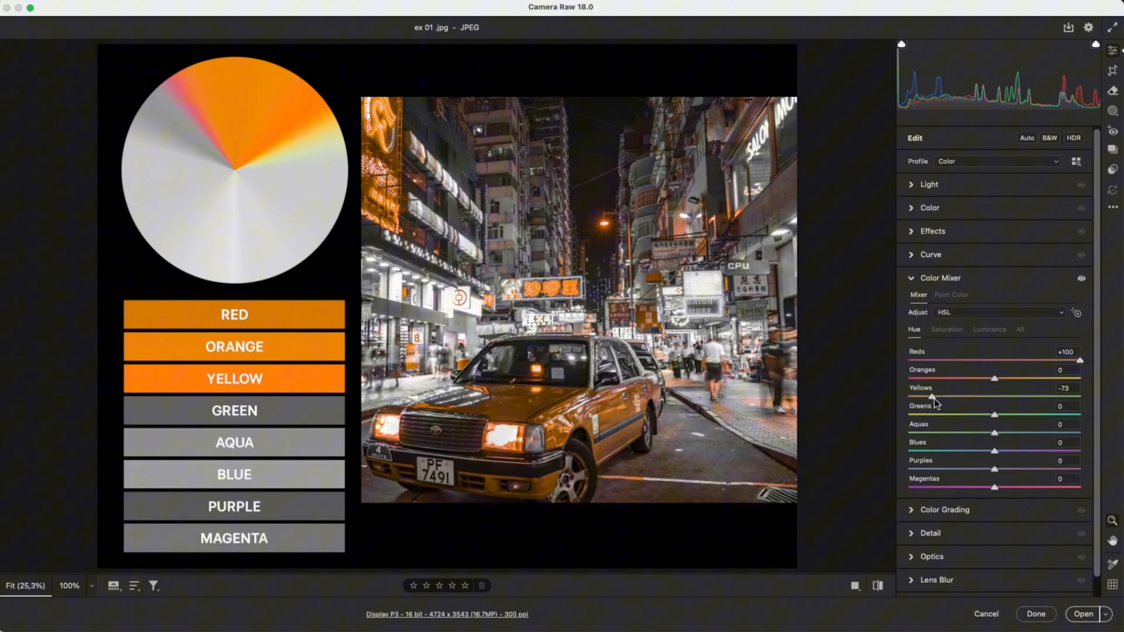
drag(932, 398, 948, 398)
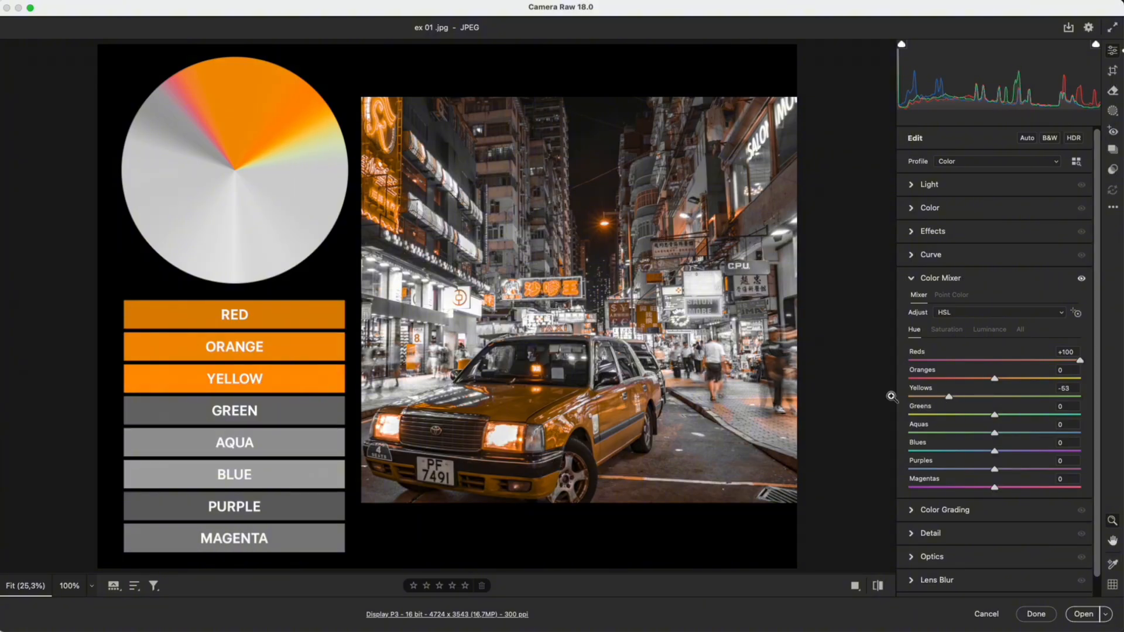
mouse_move(265, 161)
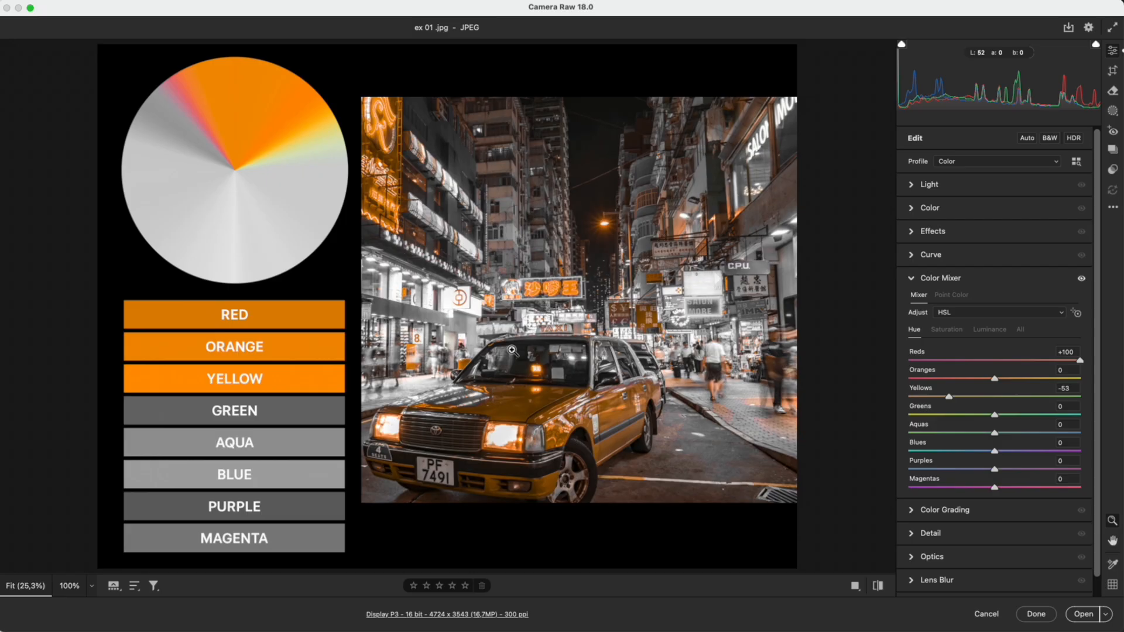
Step: Raise Light > Contrast to +88 and compare Before/After with the original
click(928, 184)
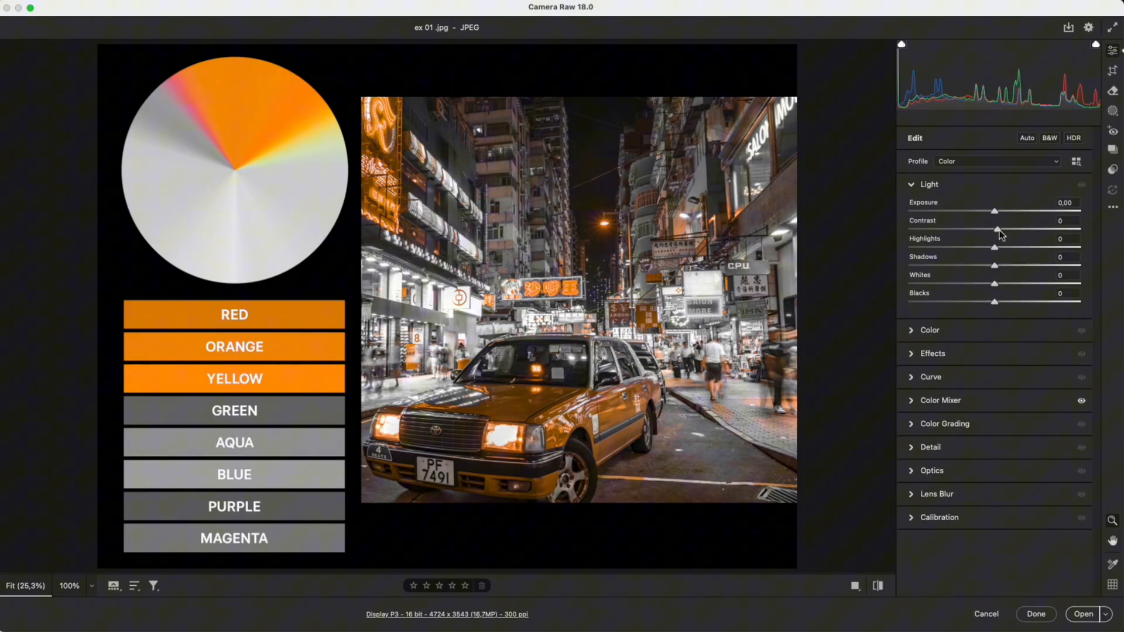
drag(994, 231, 1061, 231)
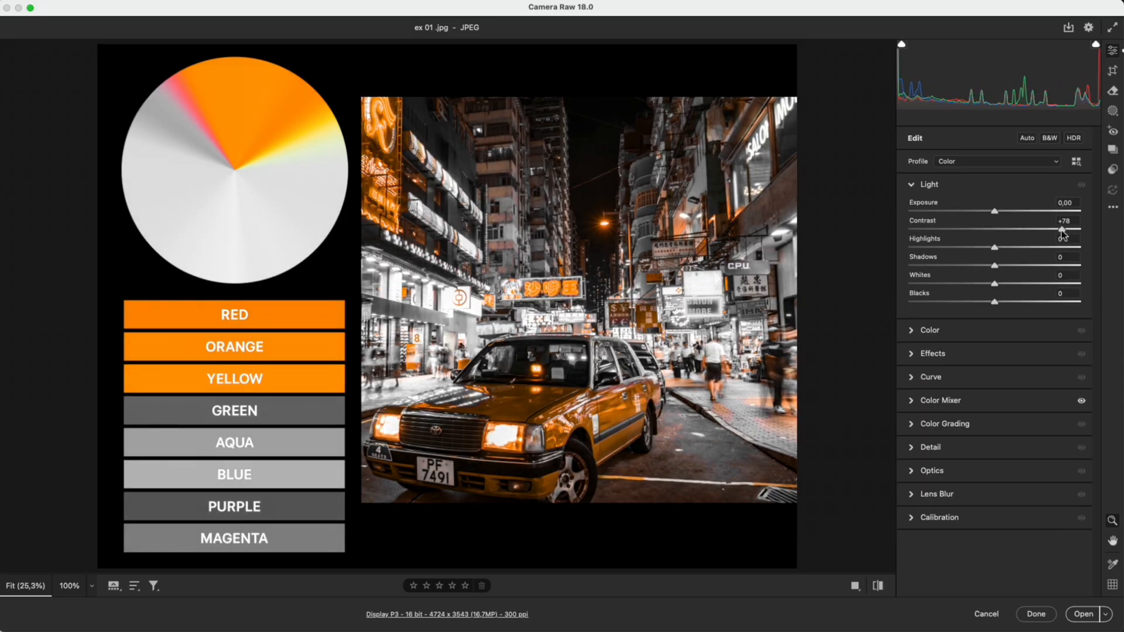
drag(1061, 229, 1077, 230)
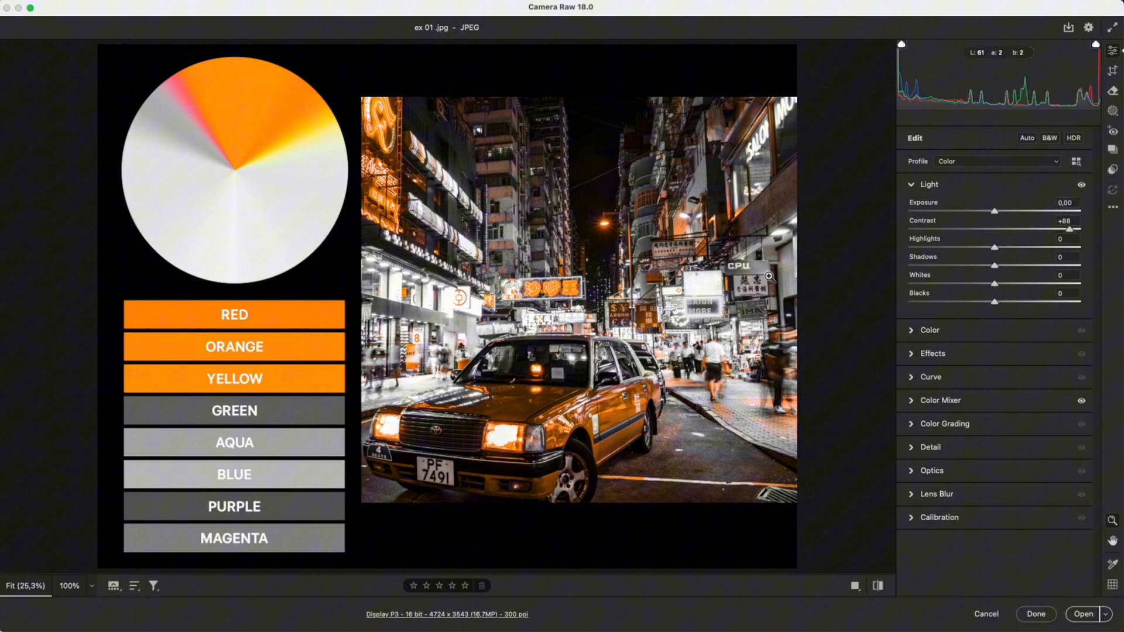
click(853, 586)
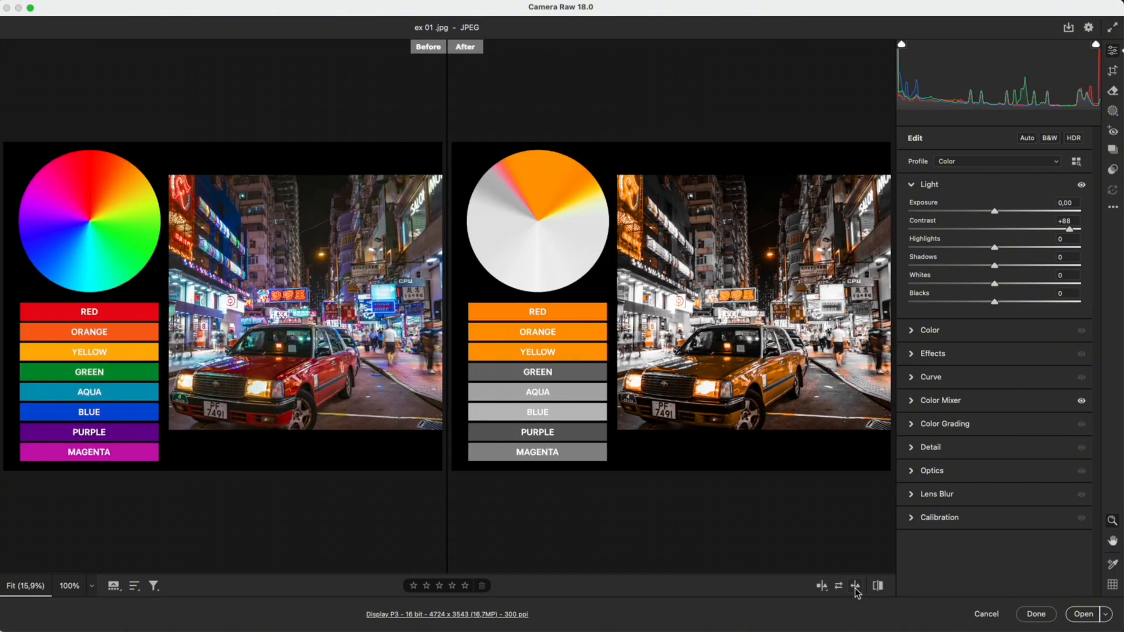
mouse_move(448, 345)
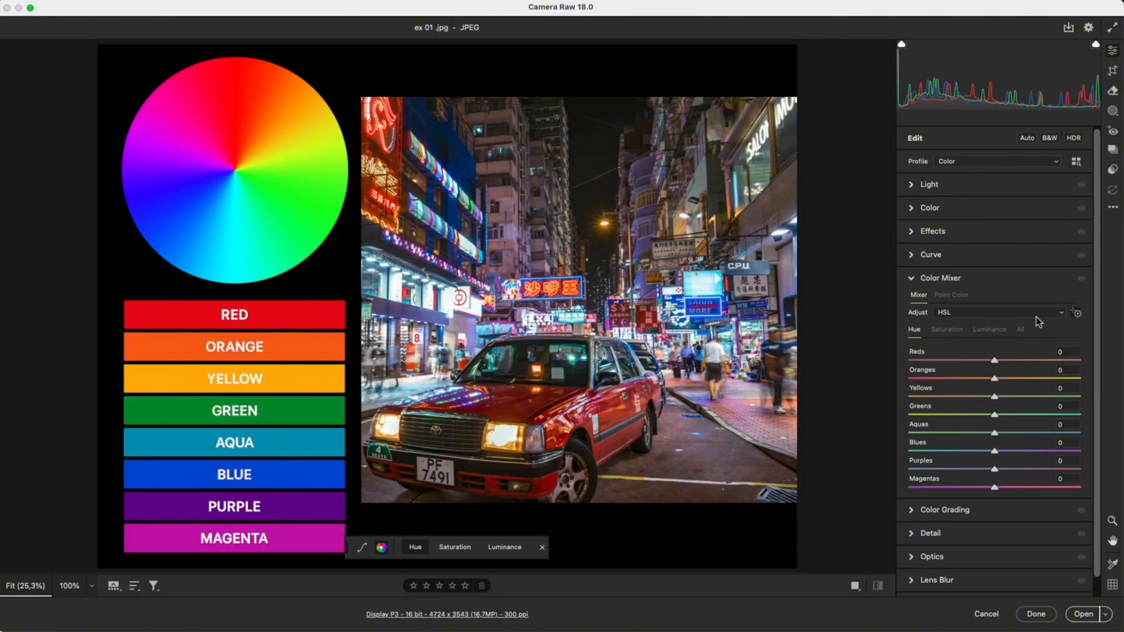
Step: Reset the Color Mixer and shift taxi Reds to +100 and Oranges to +58 in Hue
click(240, 113)
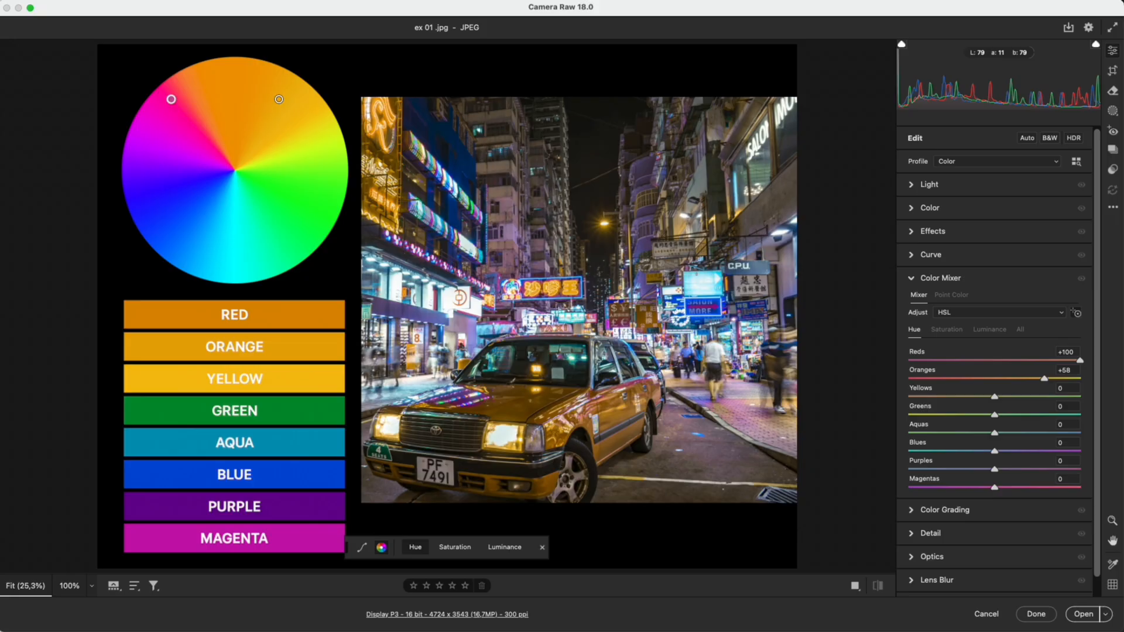
click(460, 390)
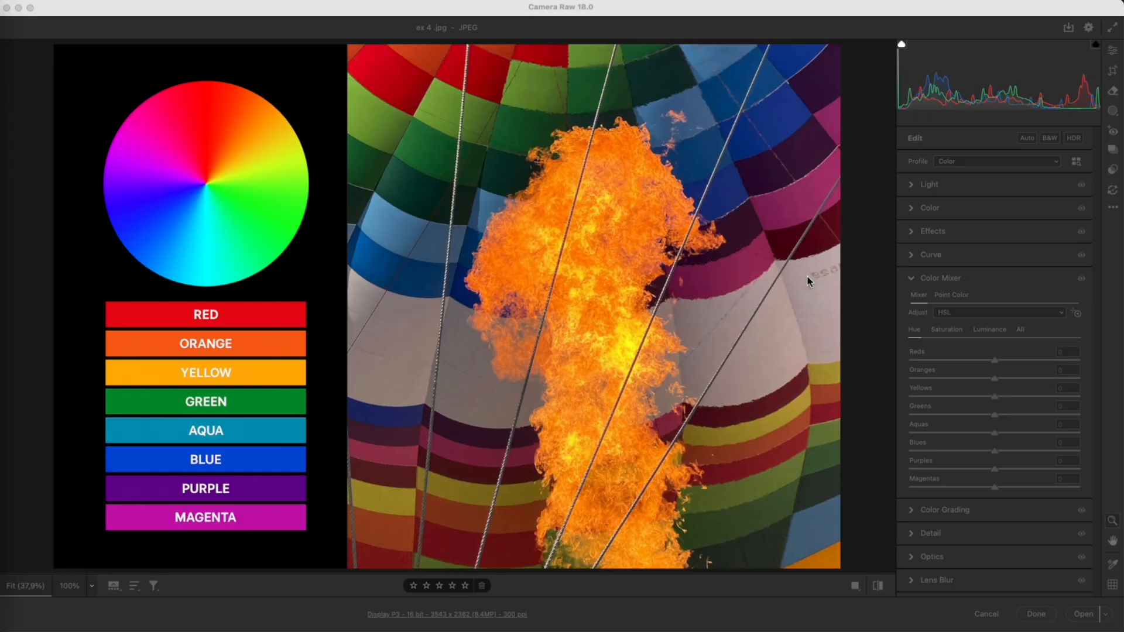
Step: In Point Color, sample the flame's yellow and push its Hue to +100
click(952, 294)
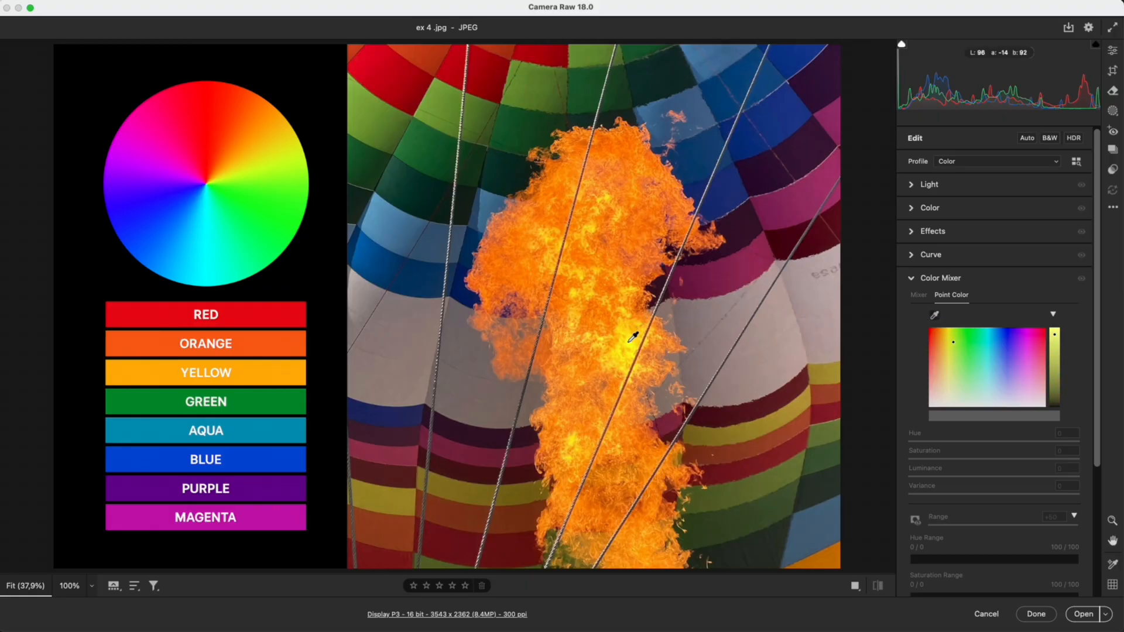
click(631, 338)
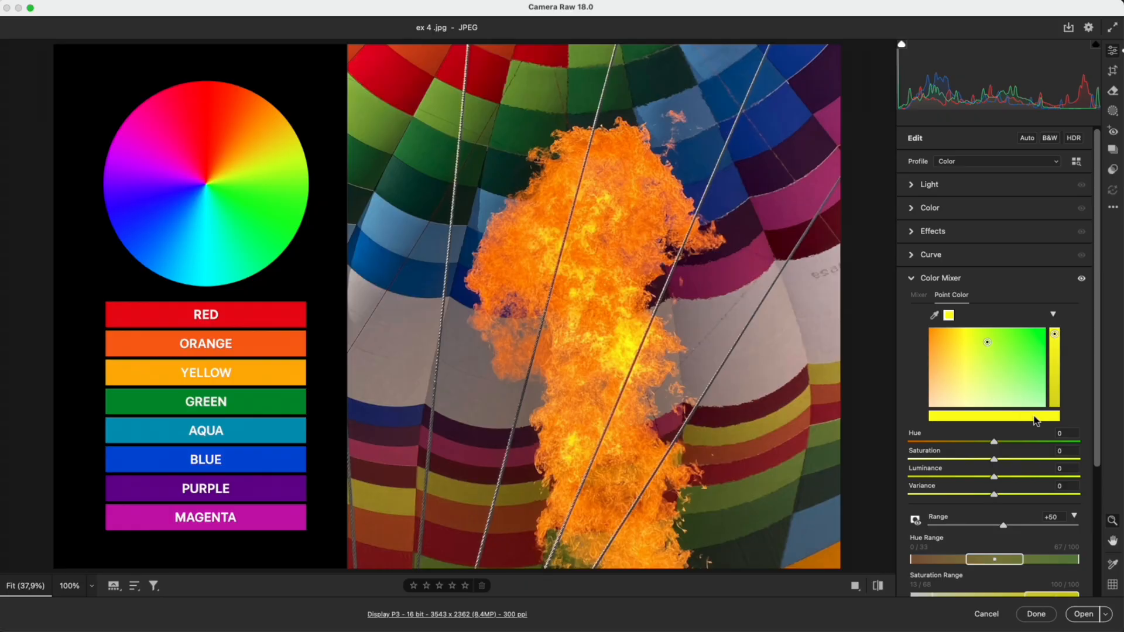
drag(994, 443, 1064, 443)
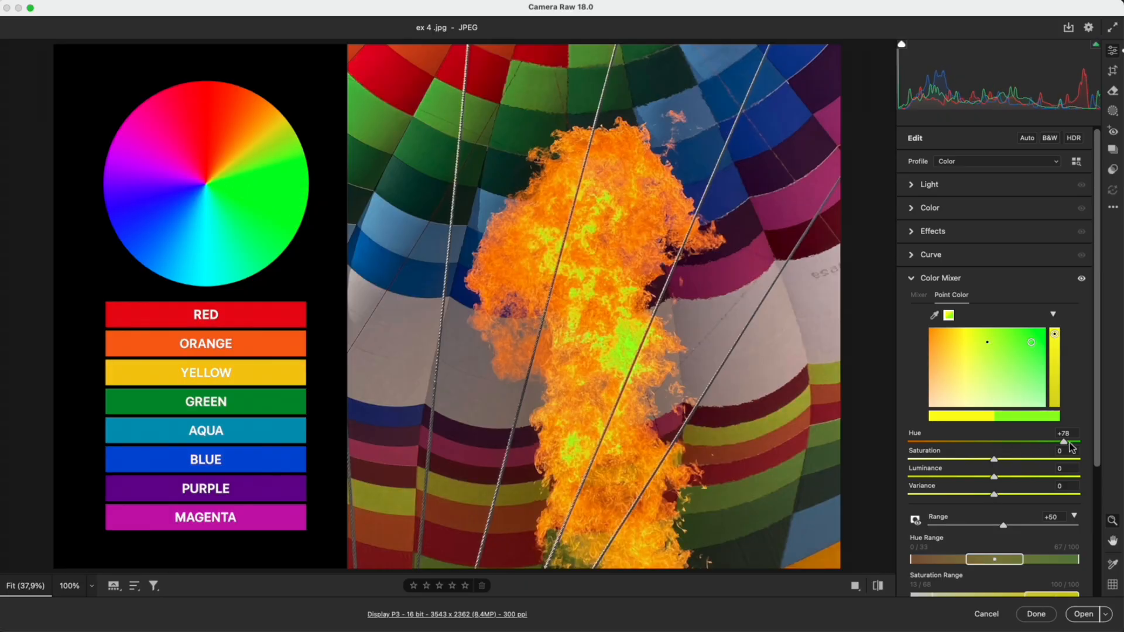
drag(1043, 443, 1079, 443)
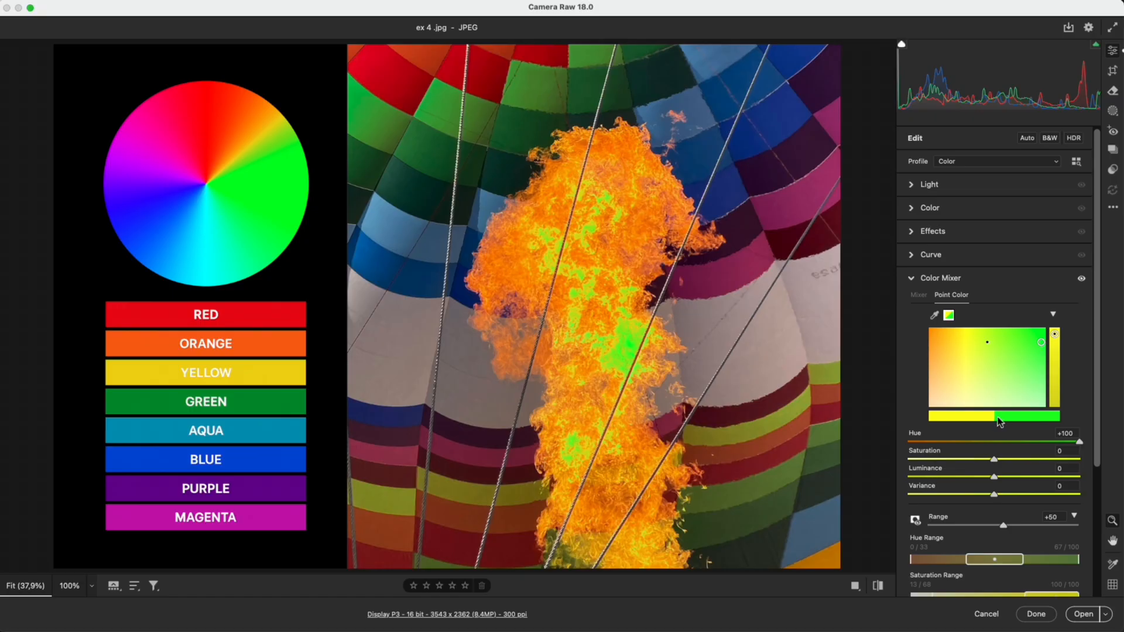
mouse_move(1017, 429)
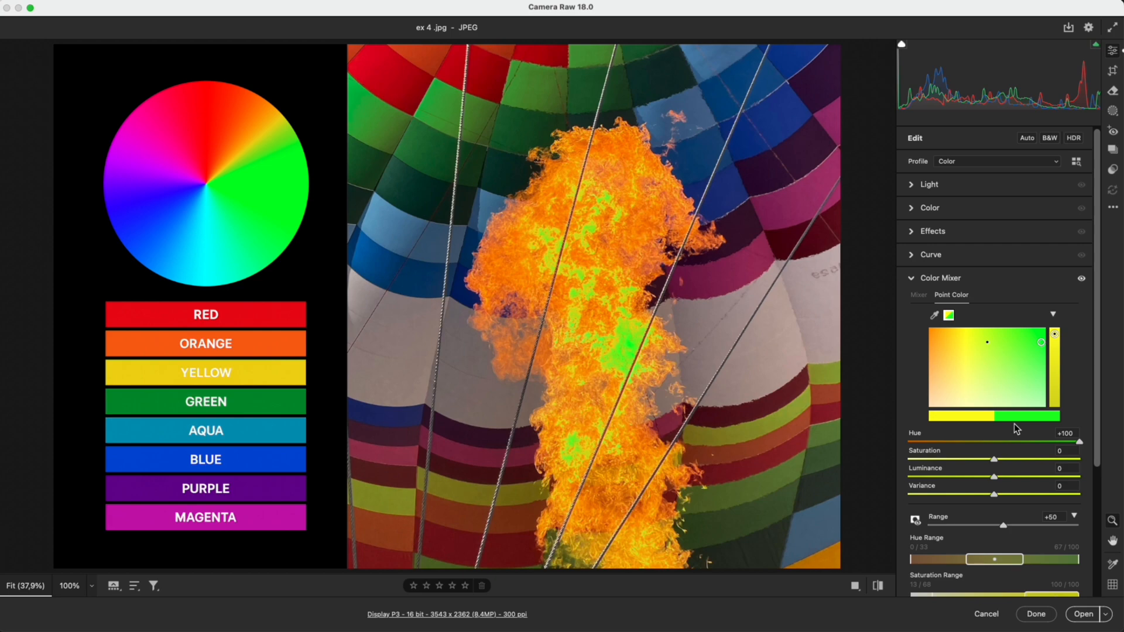
Step: Test then neutralise Saturation and Luminance, and drag Variance to -100
drag(993, 459, 932, 459)
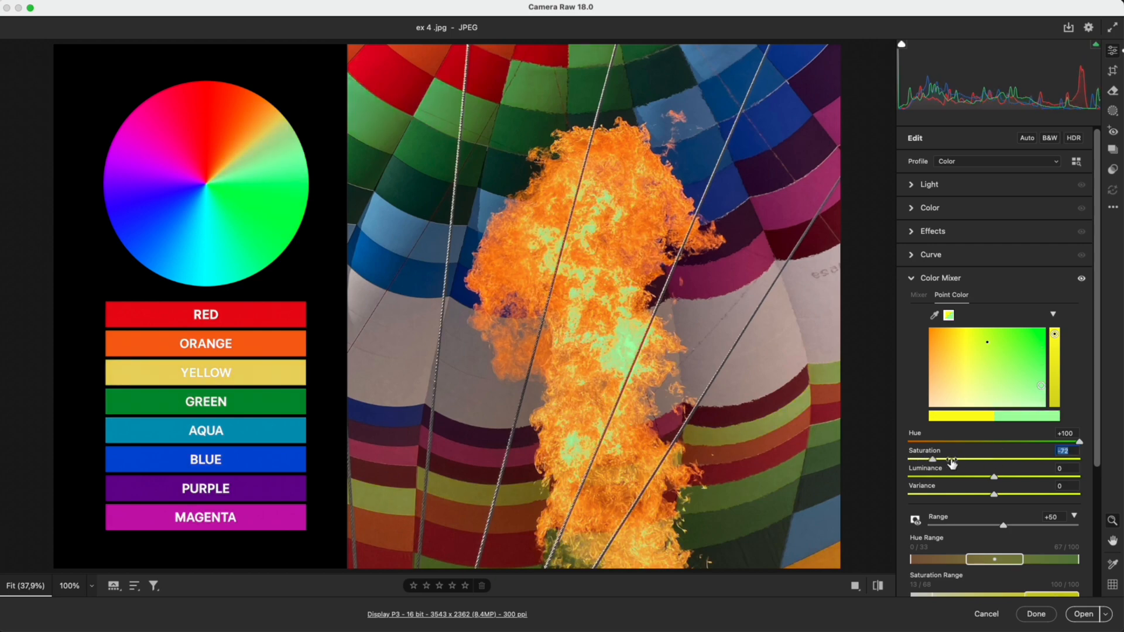
drag(950, 459, 943, 459)
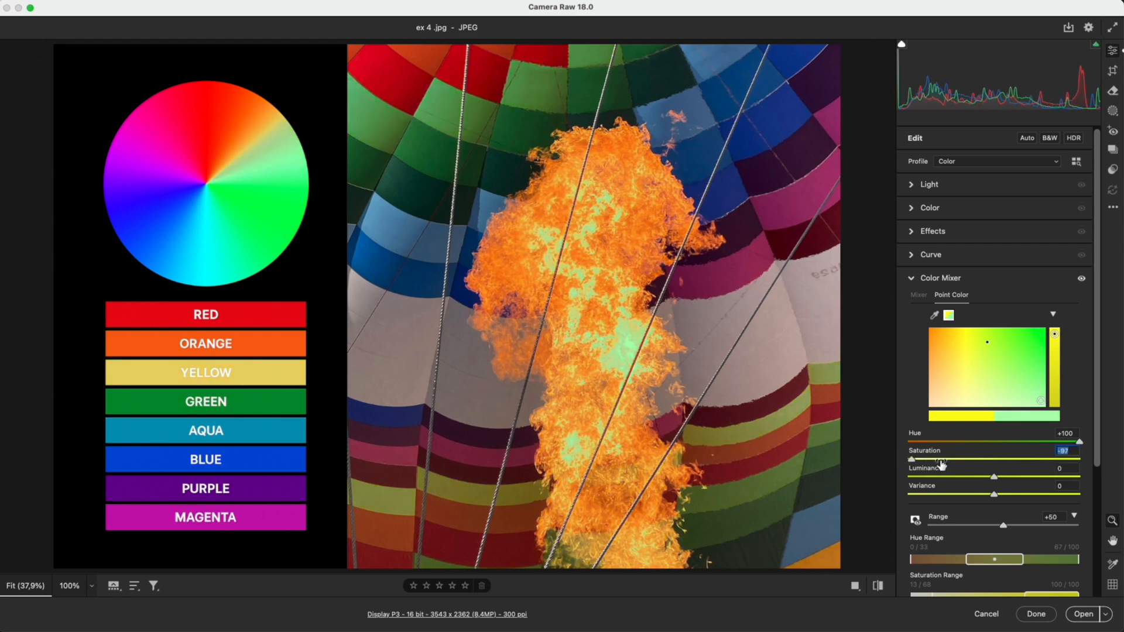
drag(911, 459, 1080, 459)
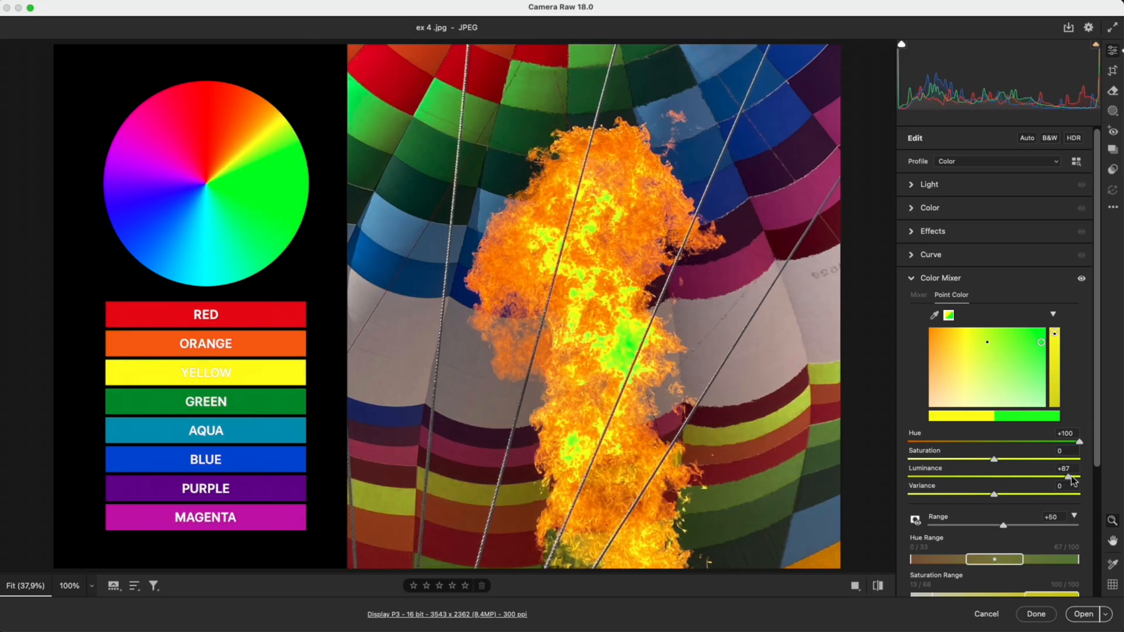
drag(1070, 479, 1049, 479)
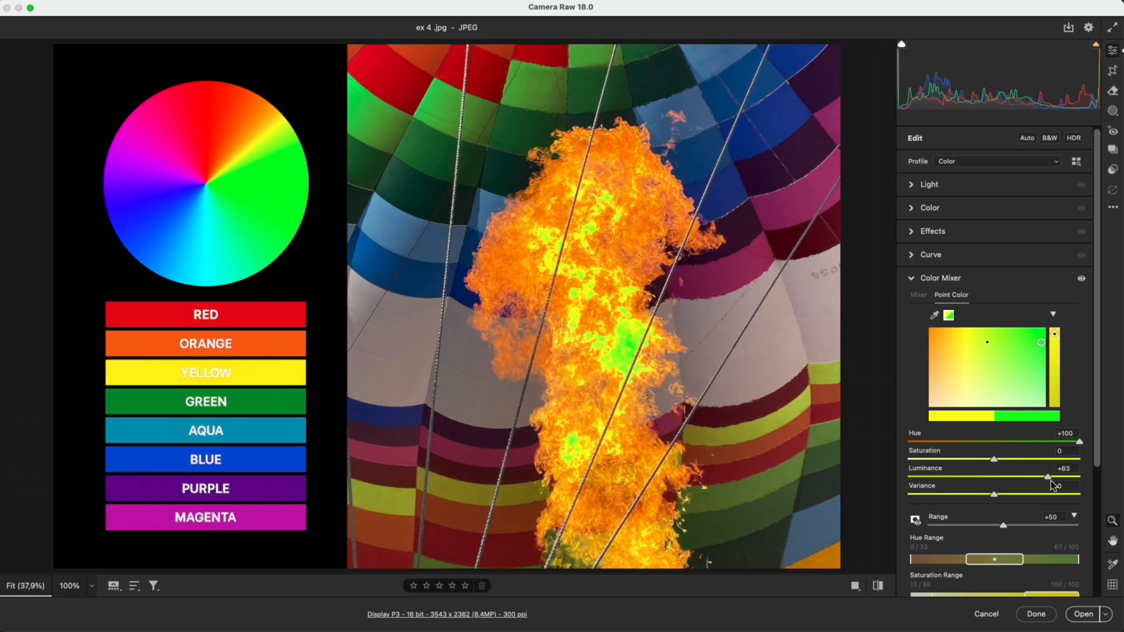
drag(1048, 477, 994, 476)
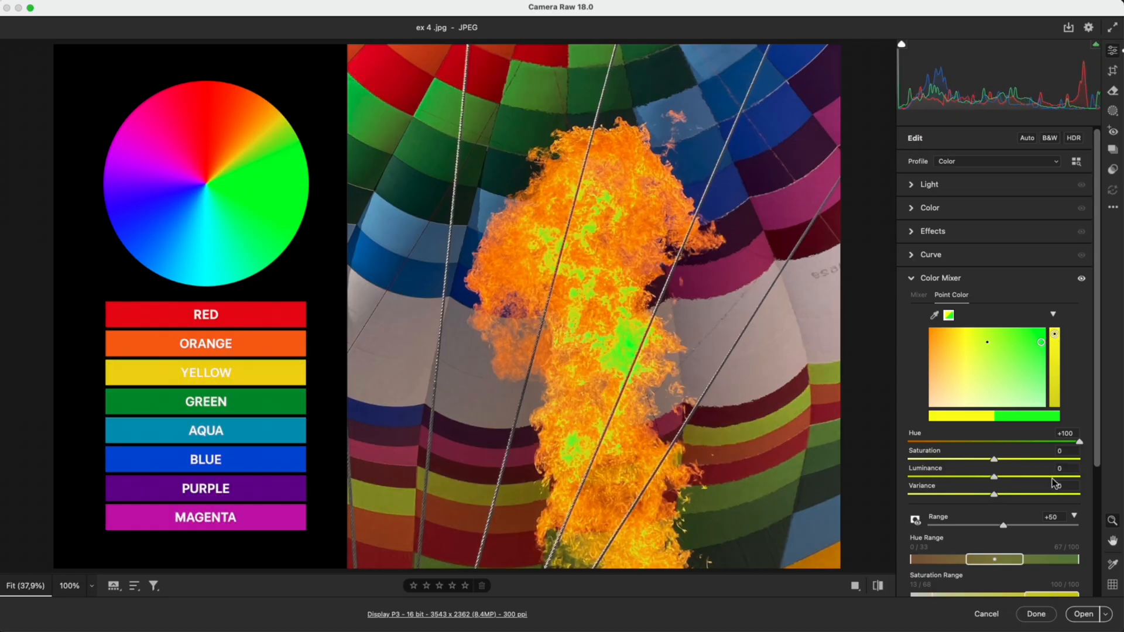
mouse_move(1000, 497)
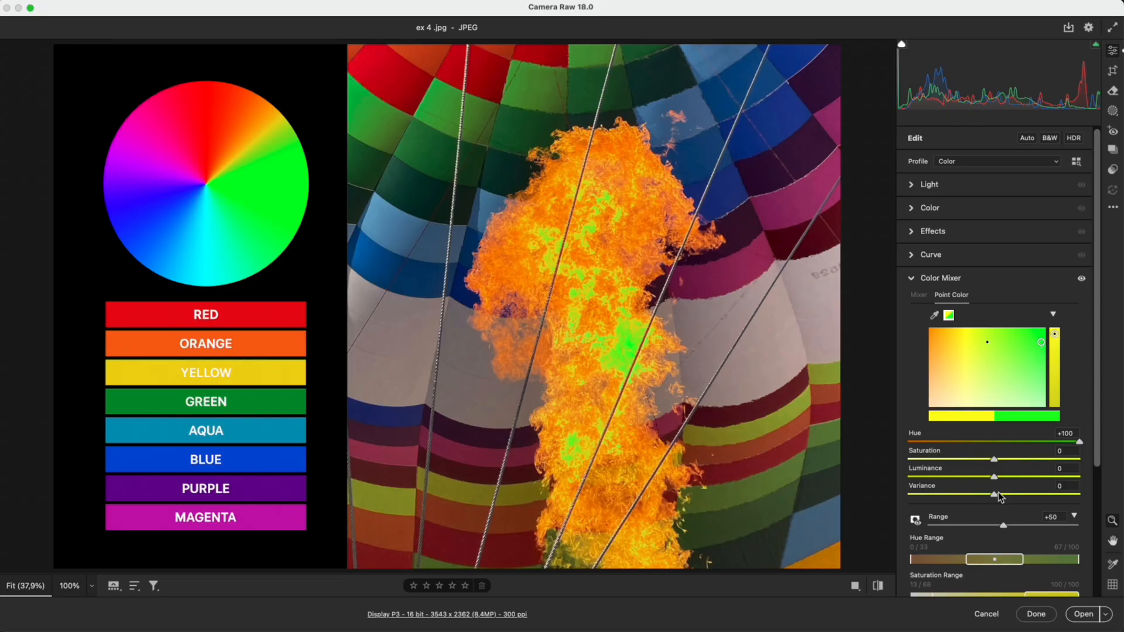
drag(994, 495, 1079, 495)
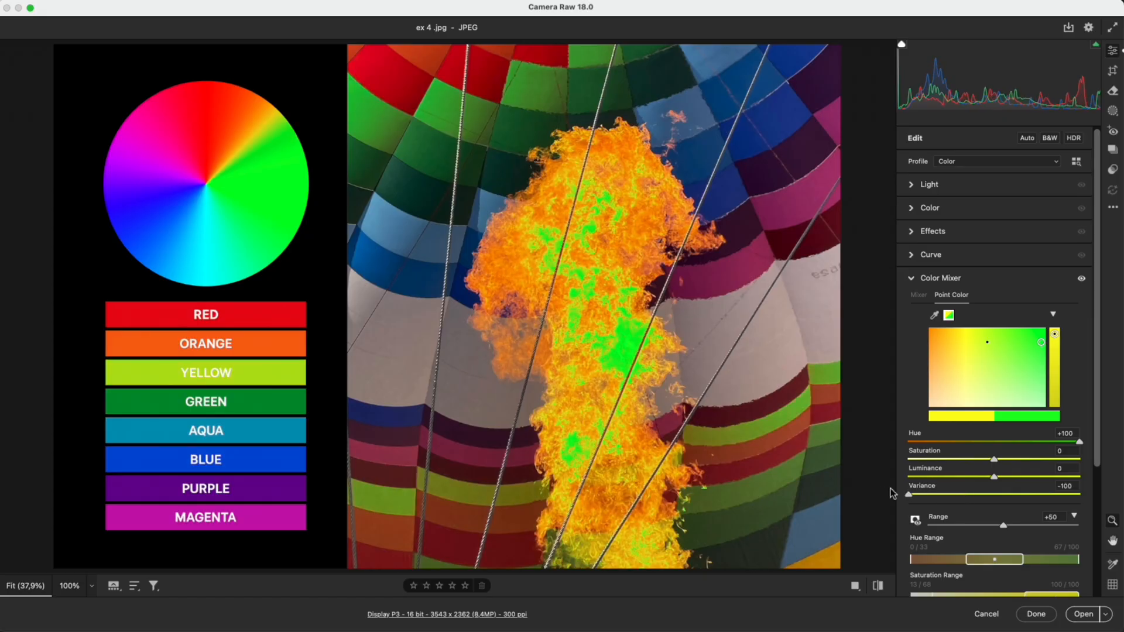
mouse_move(892, 493)
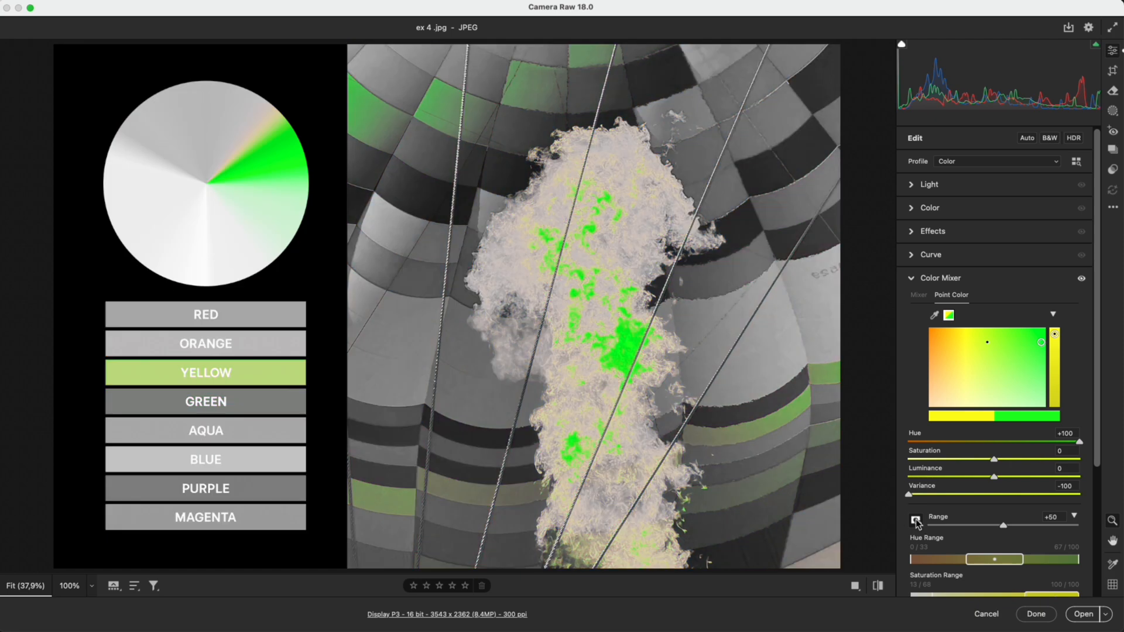
mouse_move(918, 502)
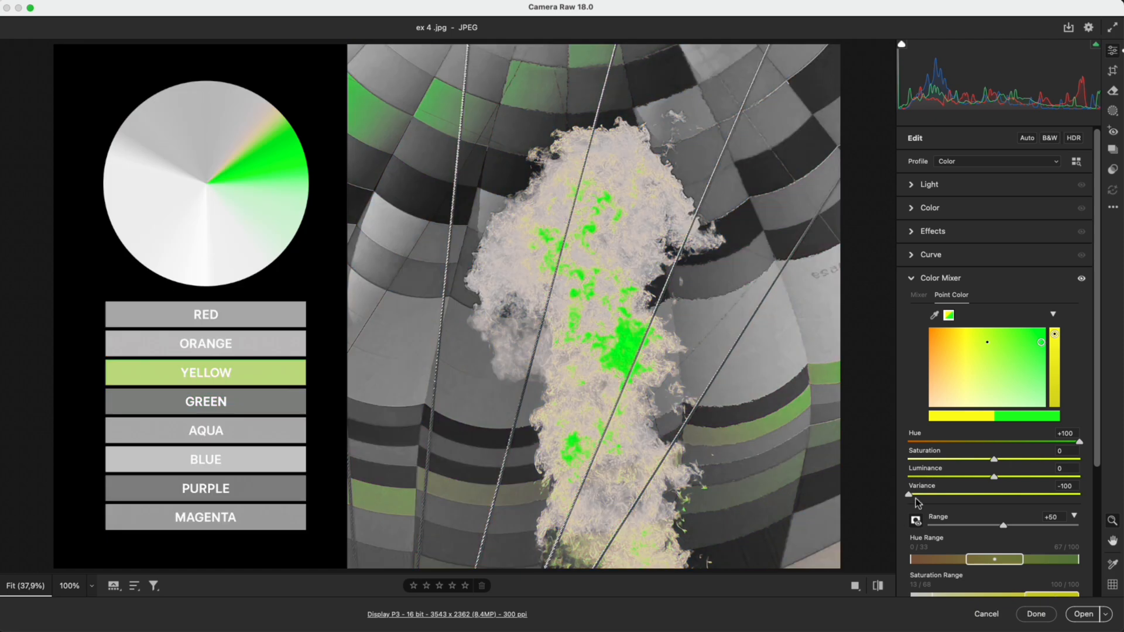
Step: Return the point colour Variance to 0 while previewing the affected range in grey
drag(909, 495, 1081, 495)
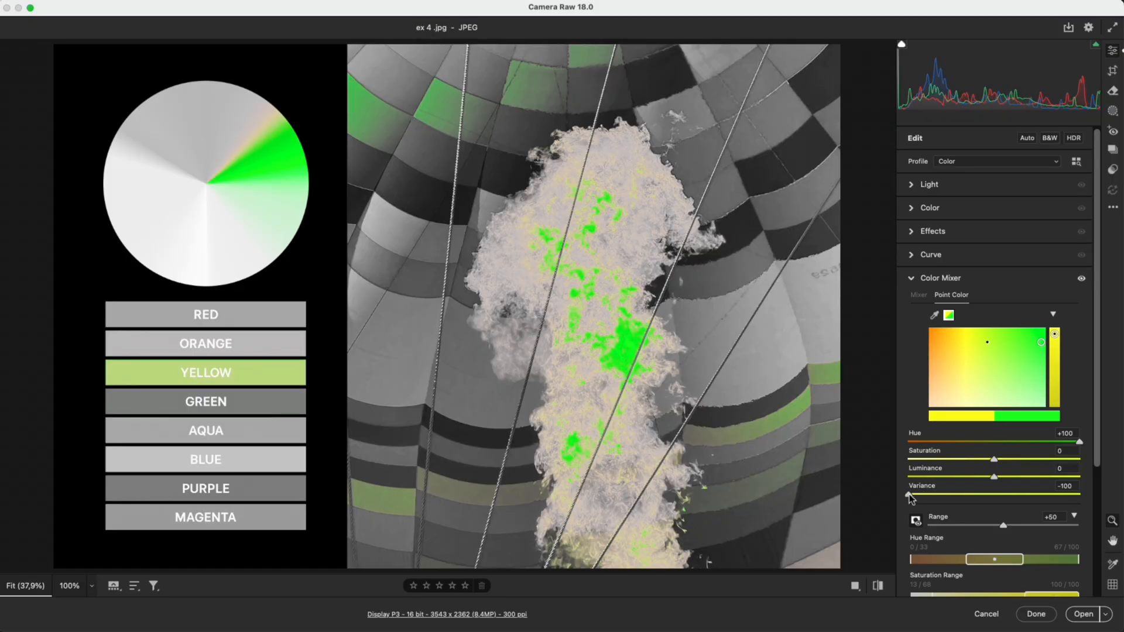
drag(911, 495, 1080, 495)
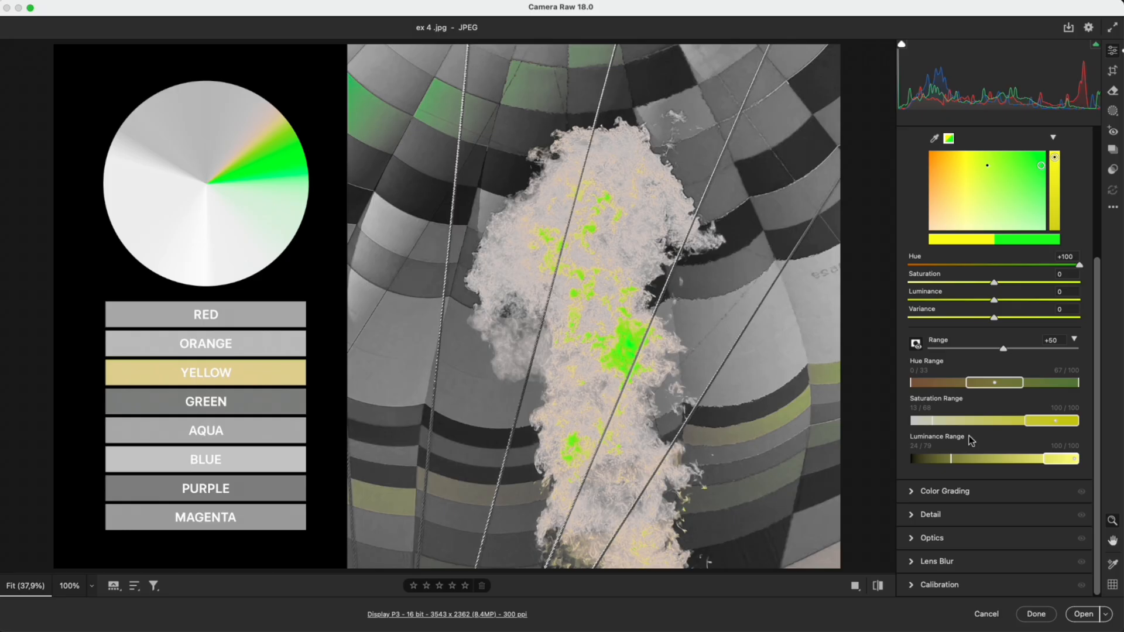
drag(927, 459, 932, 459)
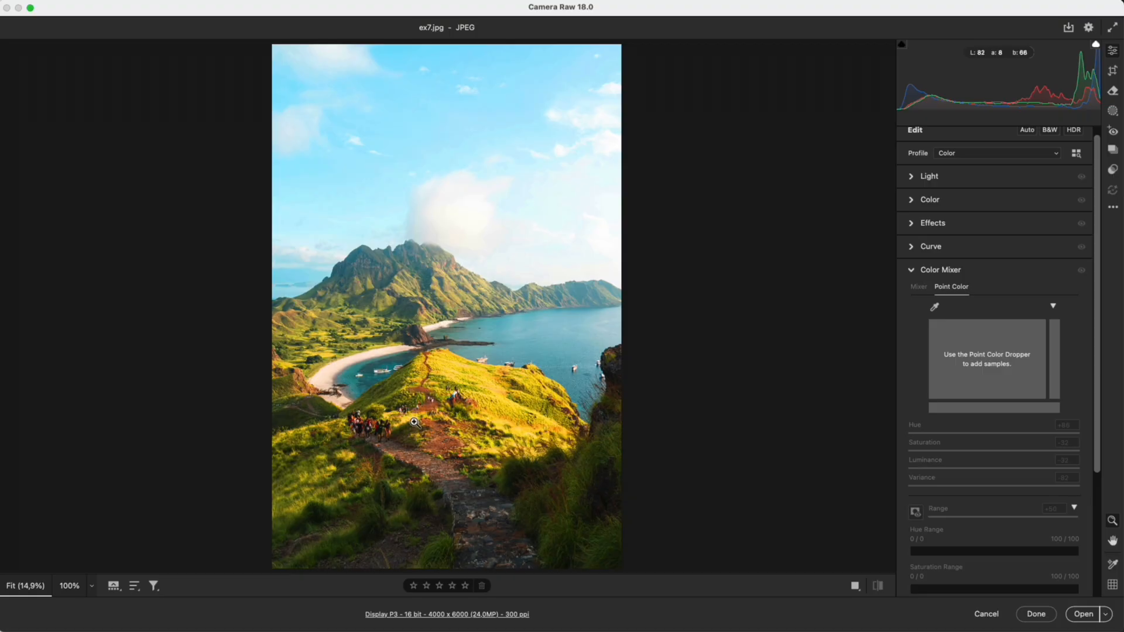
Step: Sample the yellow grass and shift it green: Saturation -32, Luminance -34, Variance -82
click(821, 585)
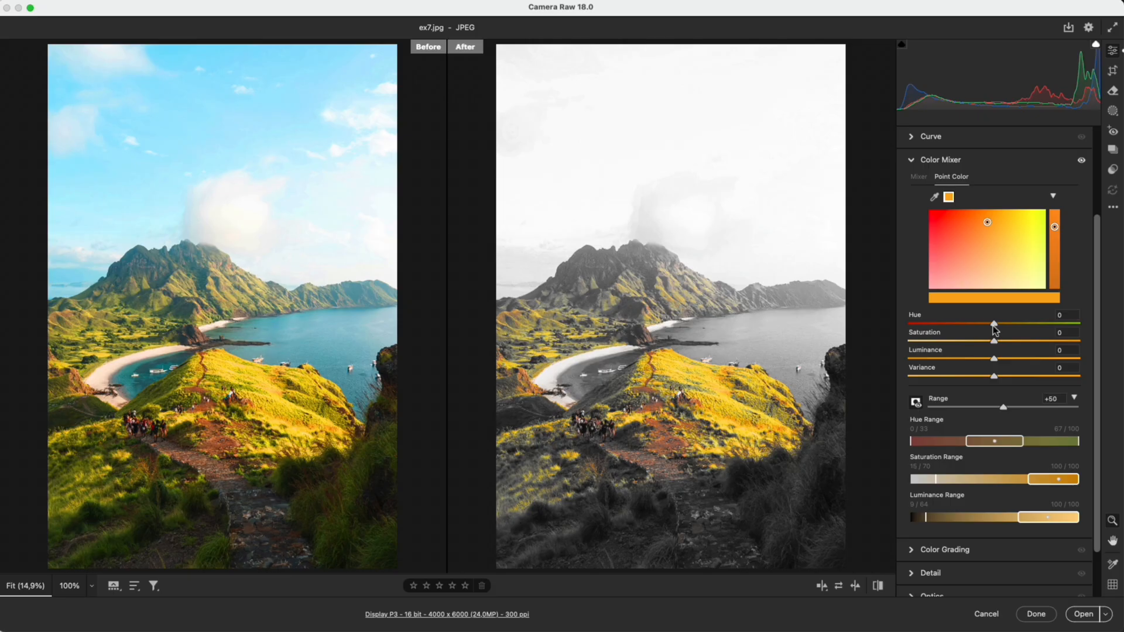
drag(994, 324, 1062, 323)
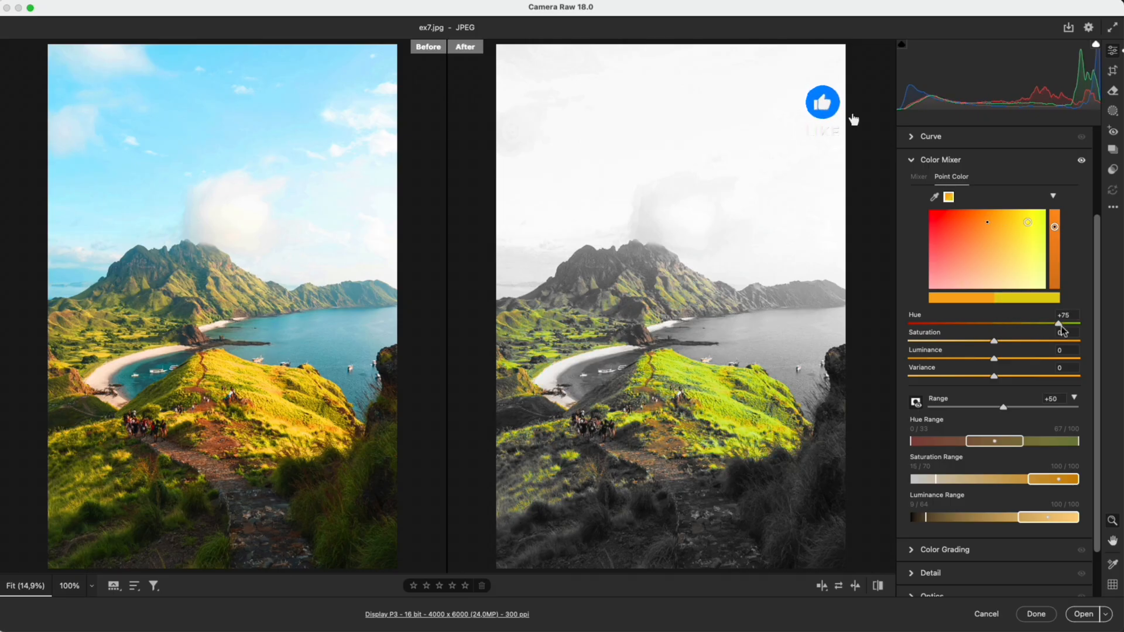
drag(1061, 323, 968, 322)
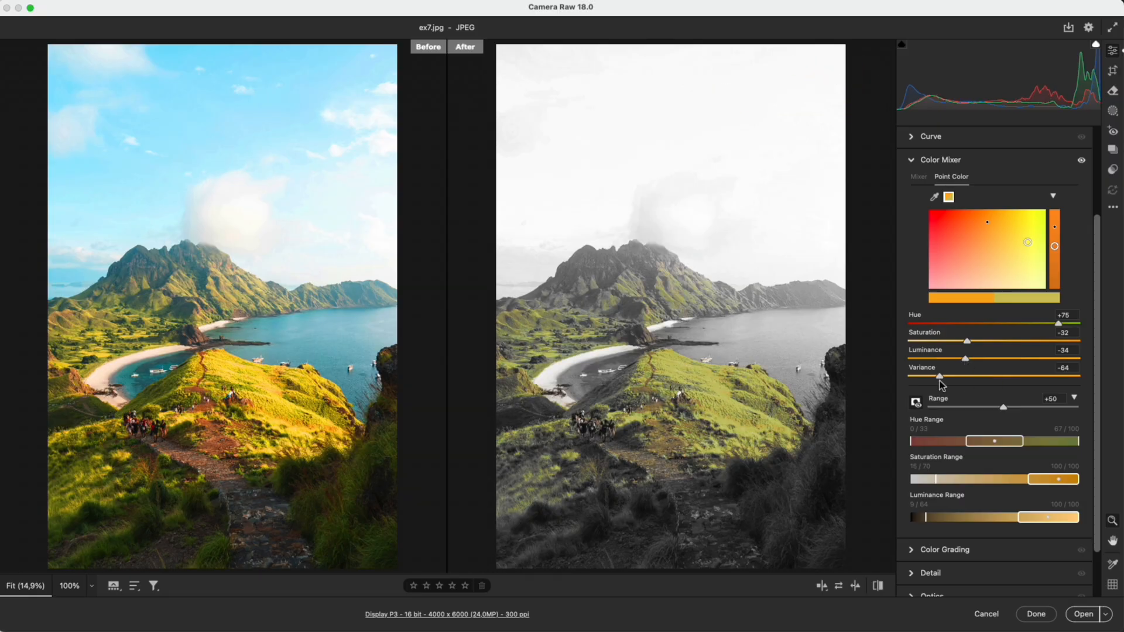
drag(940, 374, 925, 374)
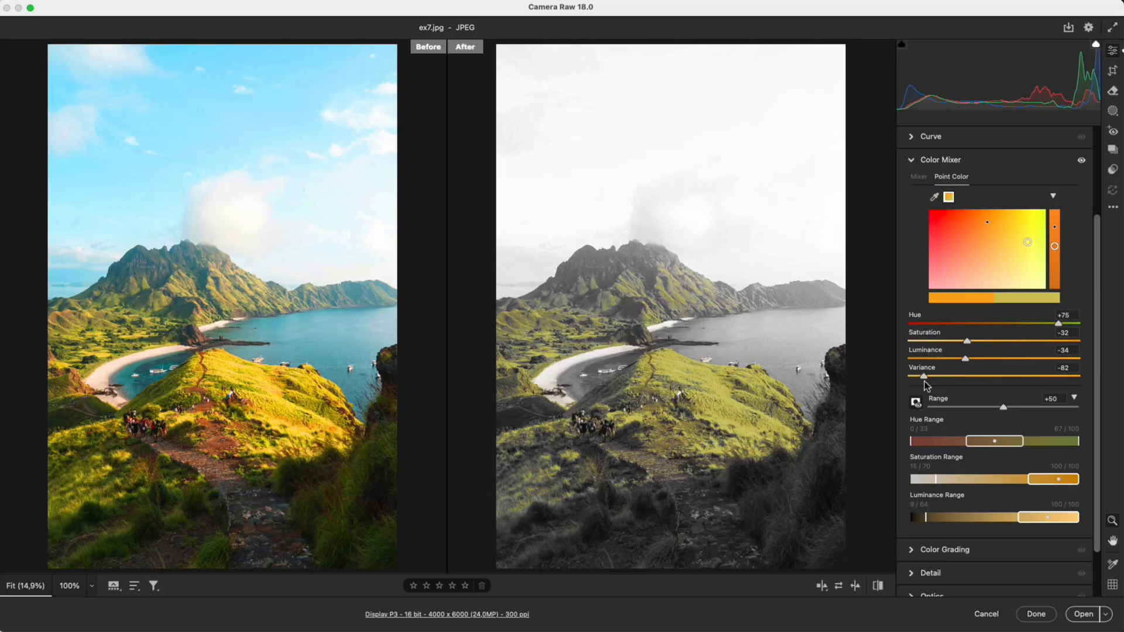
drag(1048, 323, 1068, 324)
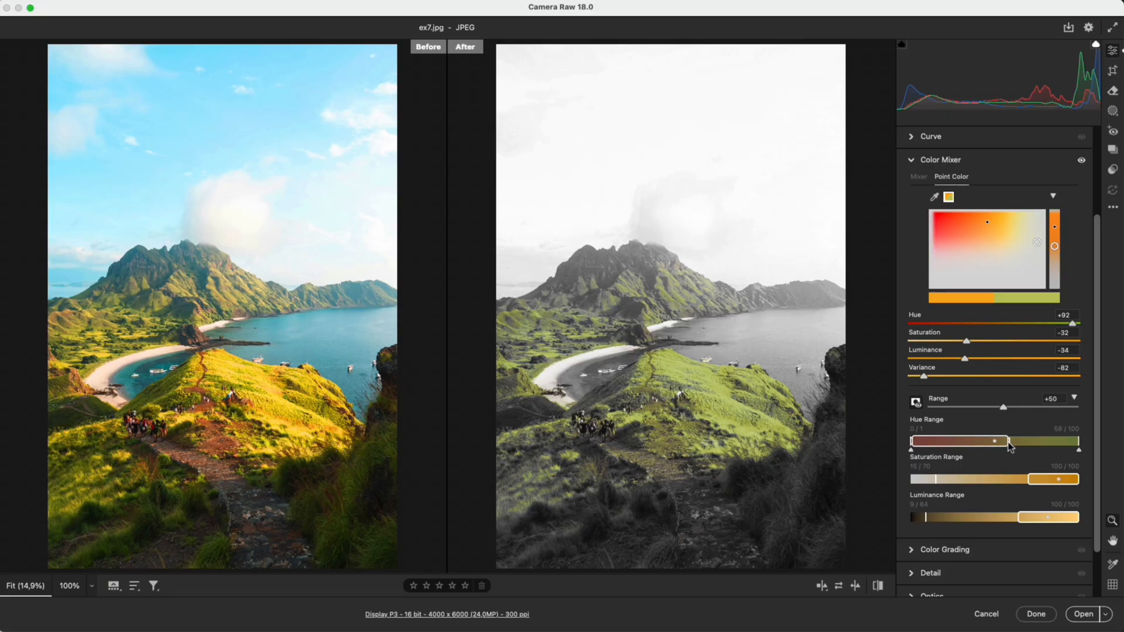
Step: Narrow the Hue, Luminance and Saturation Range sliders to the grass, then turn off Visualize Range
drag(1002, 441, 974, 441)
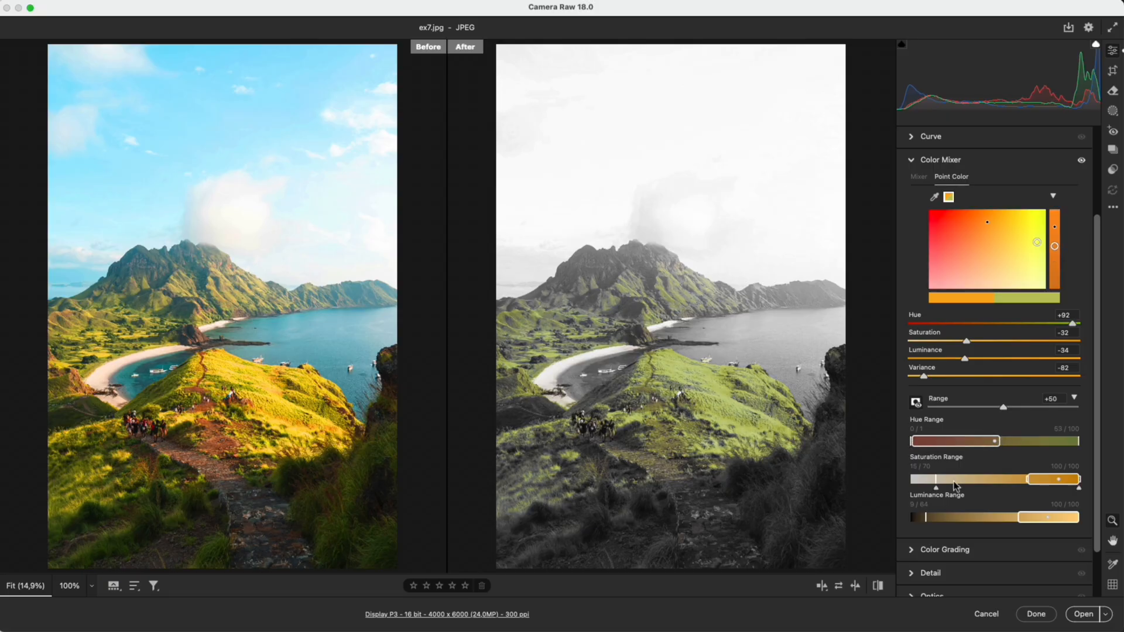
drag(908, 517, 990, 517)
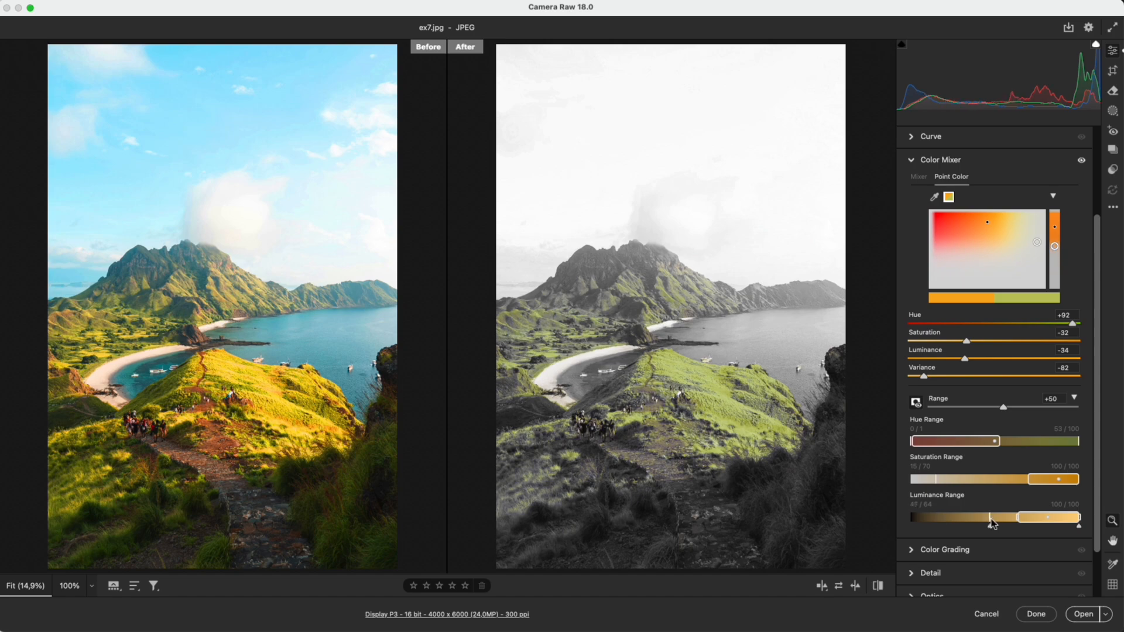
drag(975, 517, 983, 517)
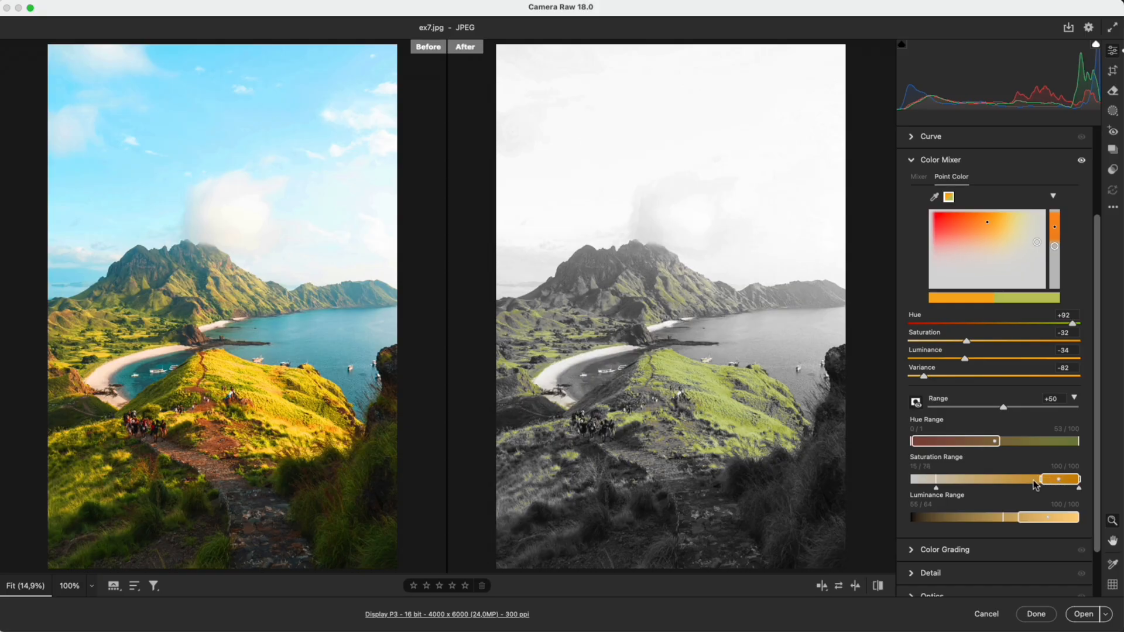
drag(1034, 479, 1058, 479)
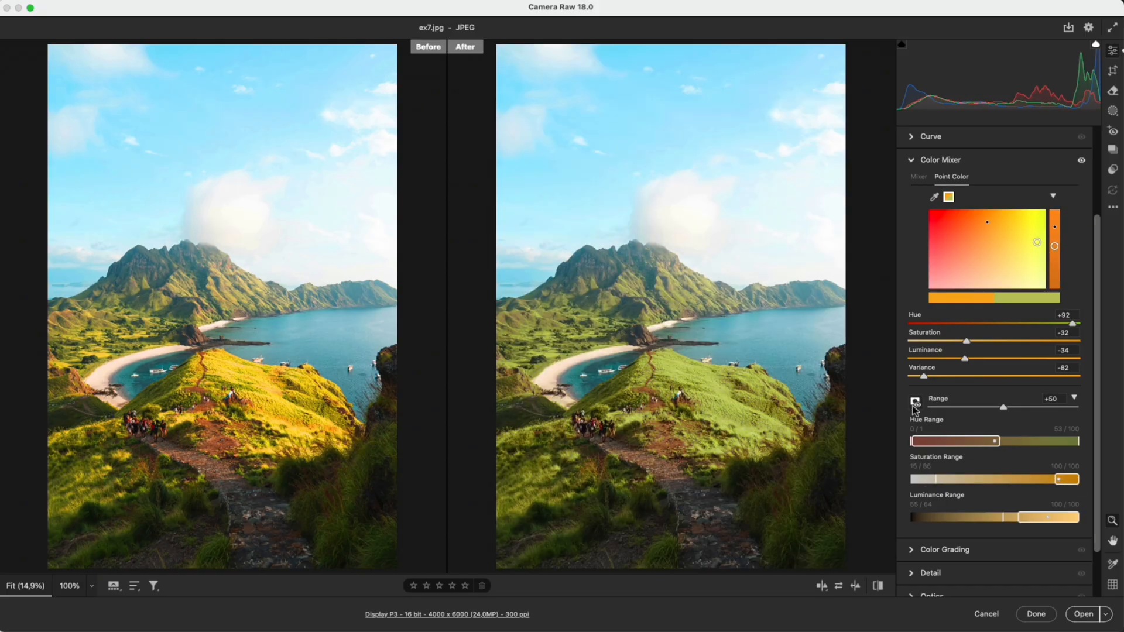
click(725, 390)
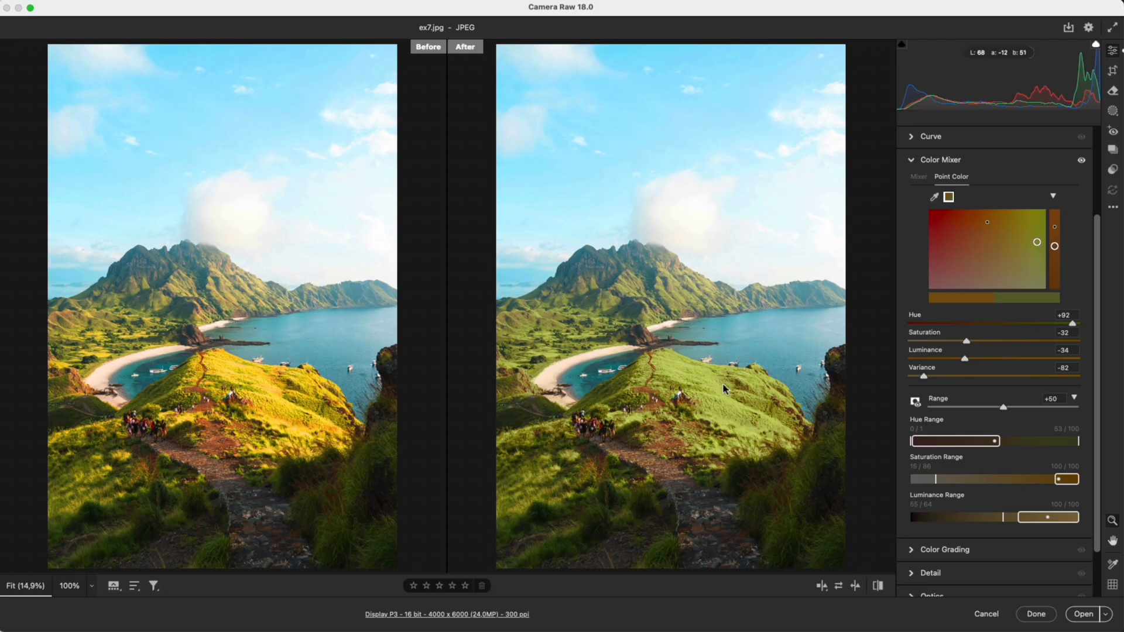